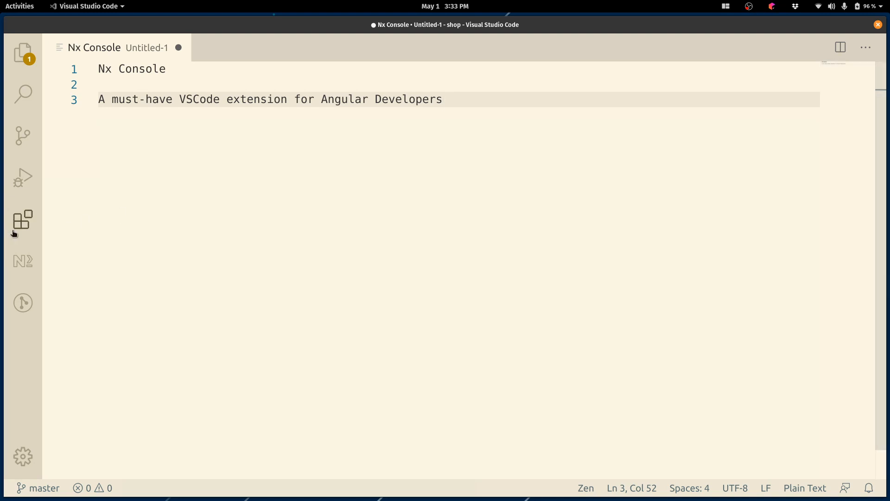
# Check the installed Nx Console extension and show its generate and run targets for shop
pyautogui.click(22, 220)
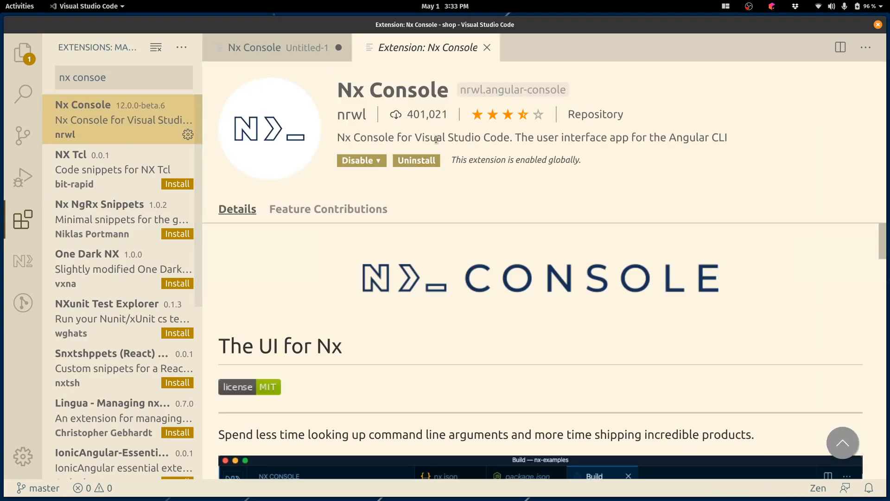
pyautogui.moveTo(487, 47)
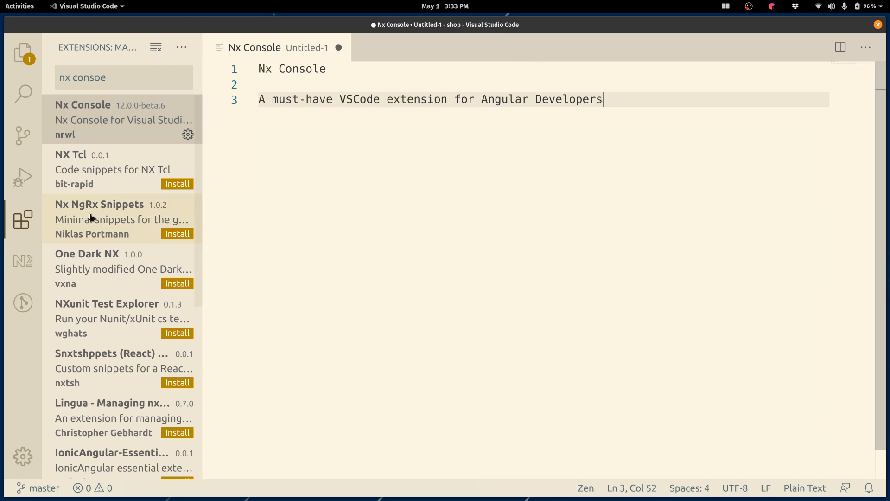
pyautogui.click(22, 261)
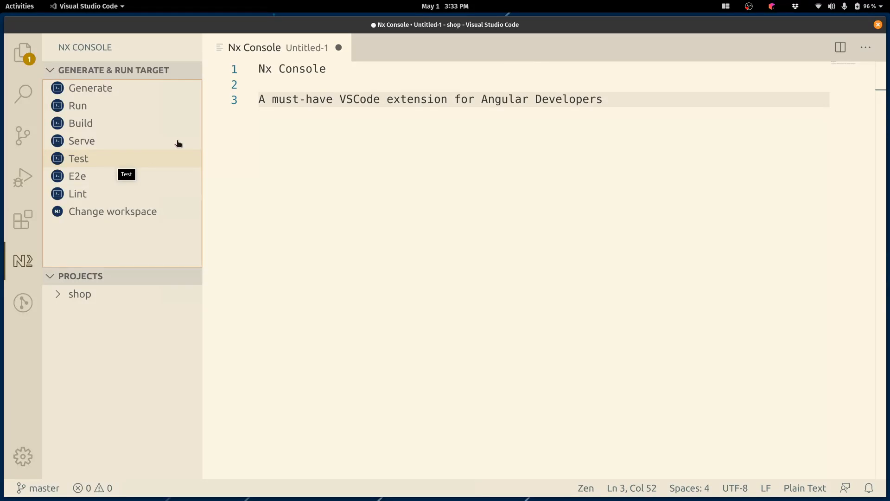
pyautogui.moveTo(289, 112)
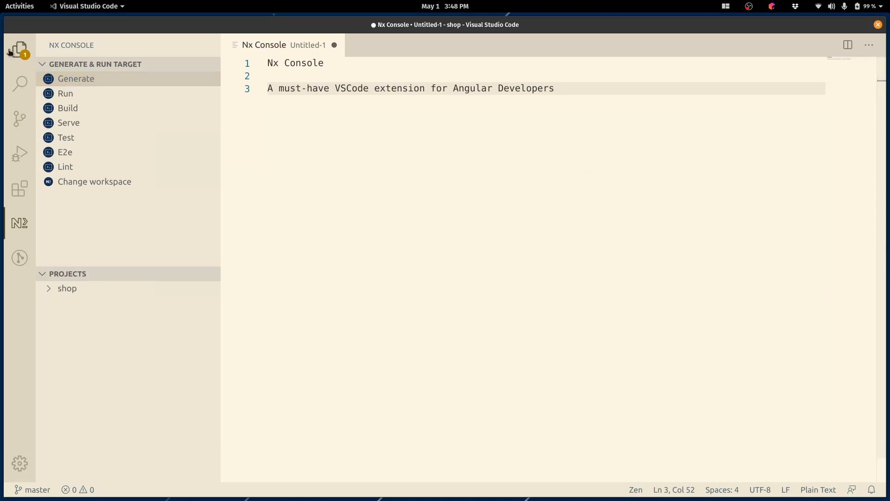
# Show the shop project's files with src/app expanded and start a new line in the notes
pyautogui.click(19, 50)
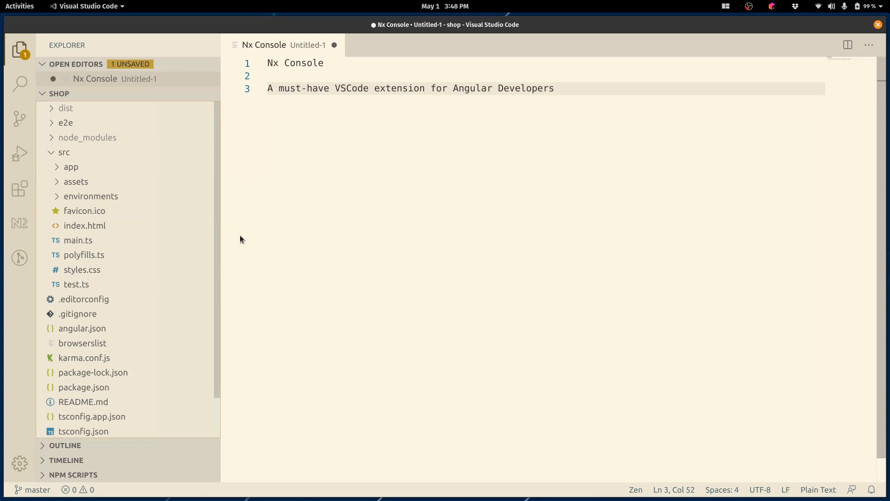
pyautogui.moveTo(90, 181)
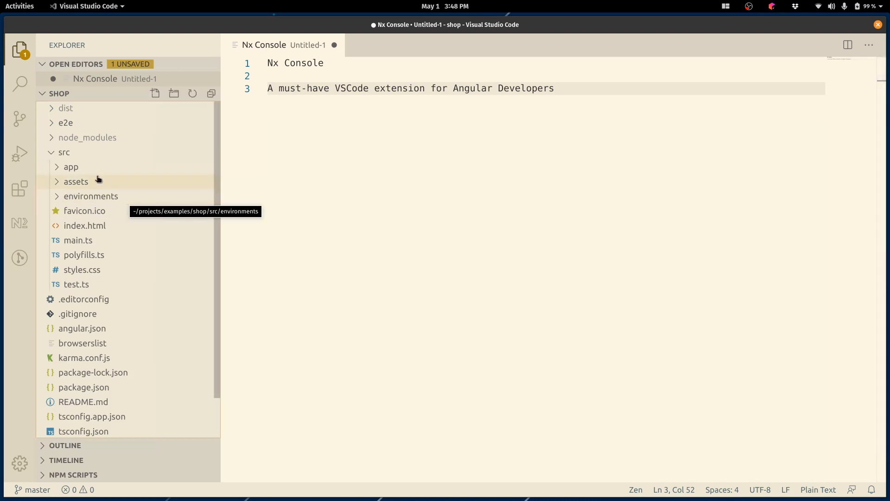
pyautogui.click(71, 166)
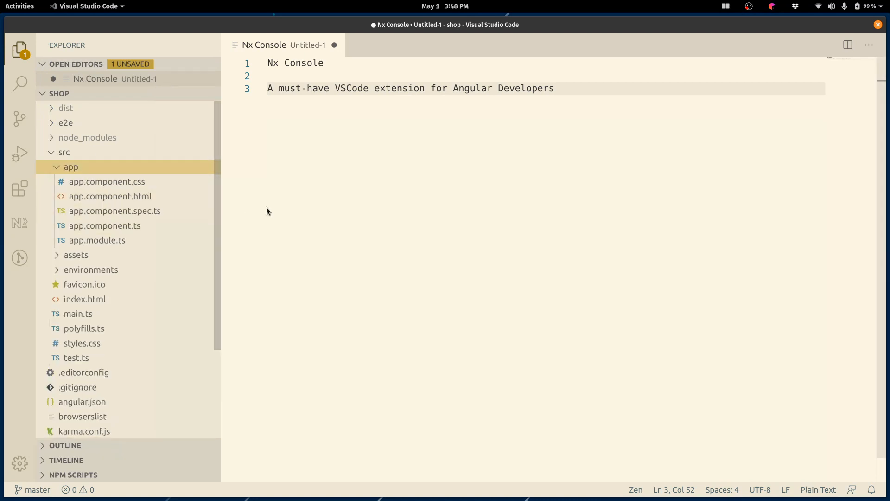
pyautogui.press('Enter')
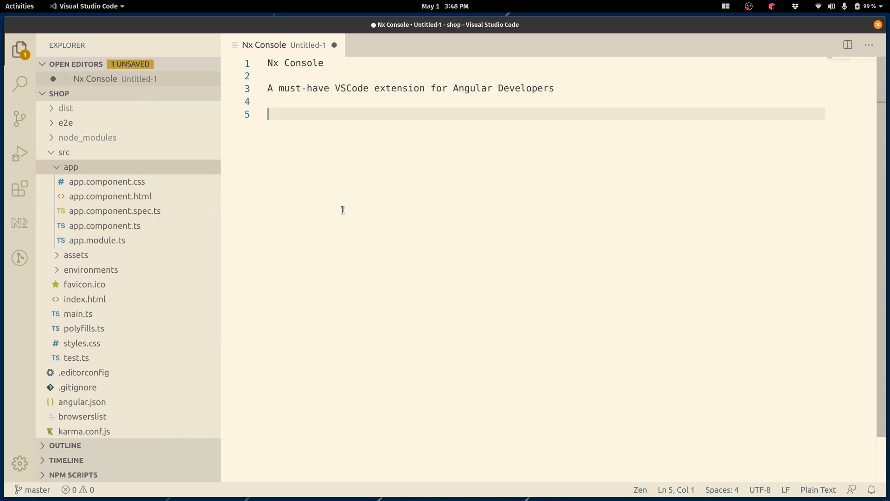
# Note 'Angular CLI:' with '1. Code generation' and '2. Custom target execution'
pyautogui.write('Angular CLI:')
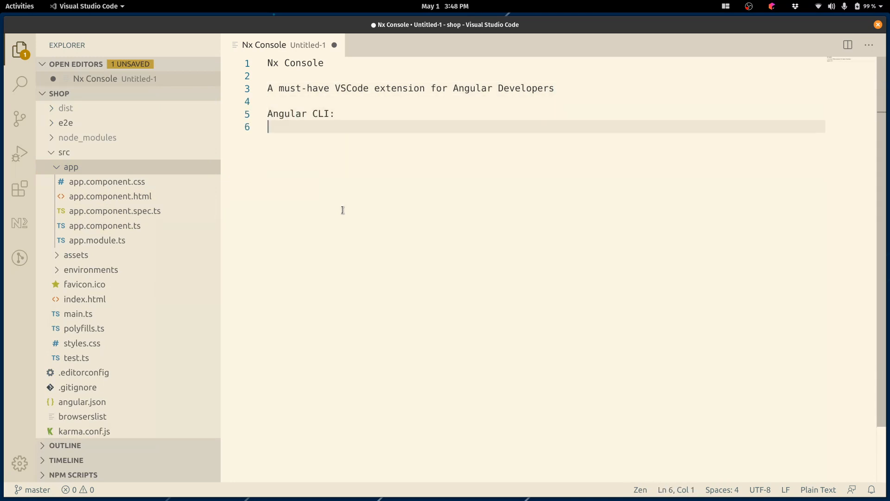
pyautogui.write('1.')
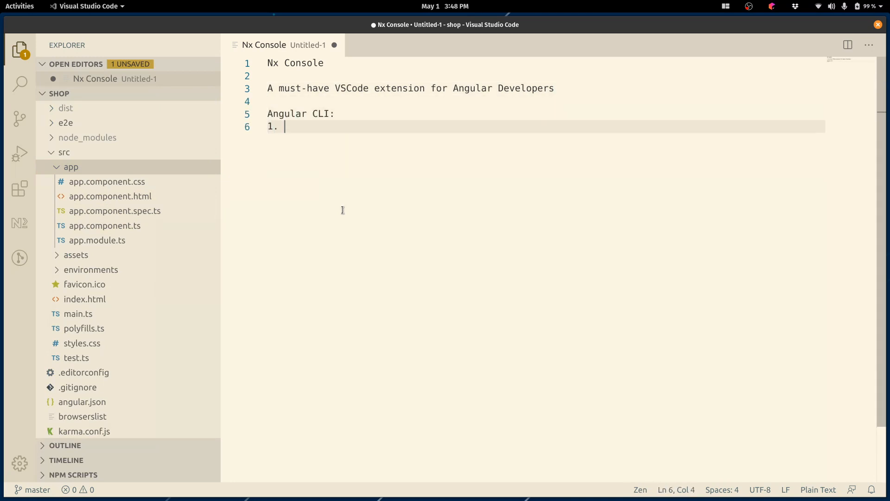
pyautogui.write('Code g')
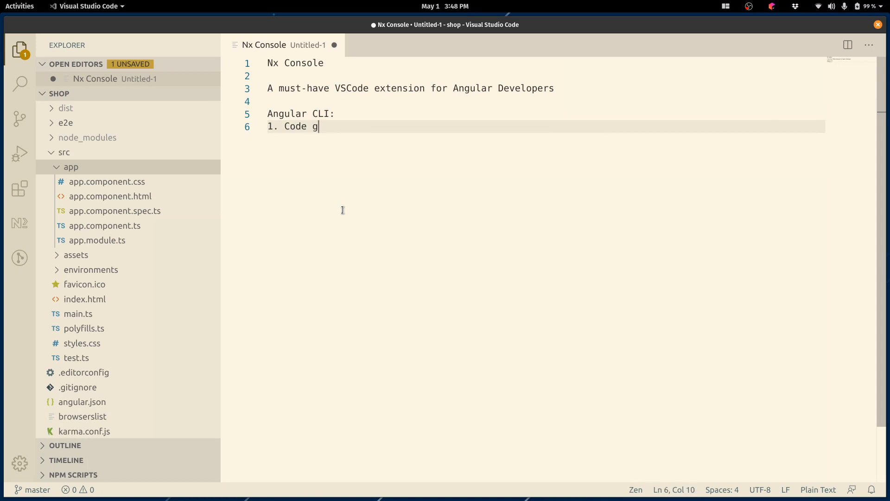
pyautogui.write('eneration')
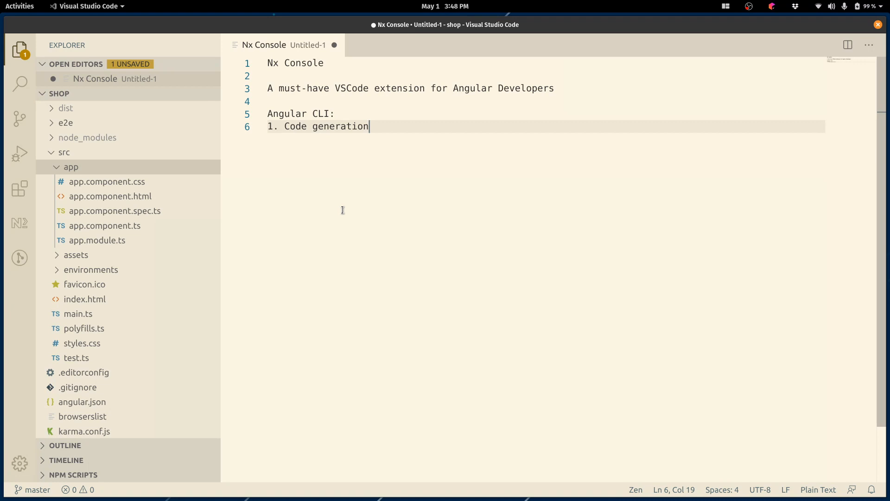
pyautogui.write('2')
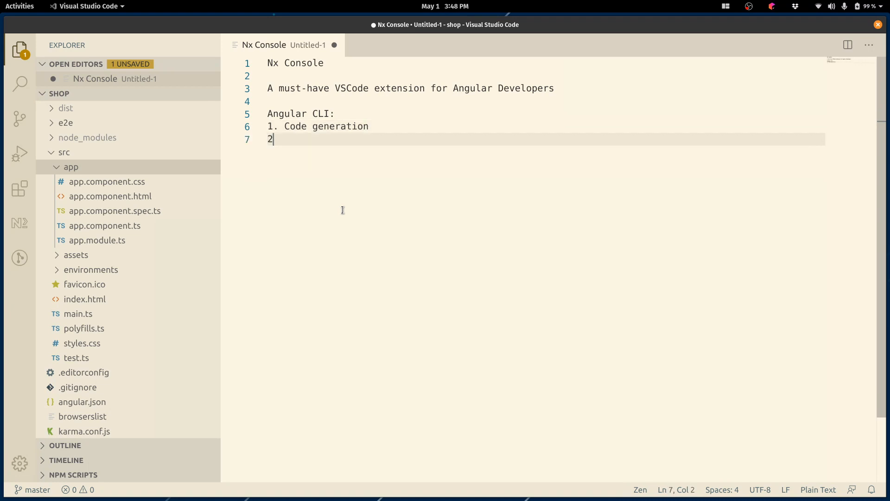
pyautogui.write('. Custom targ')
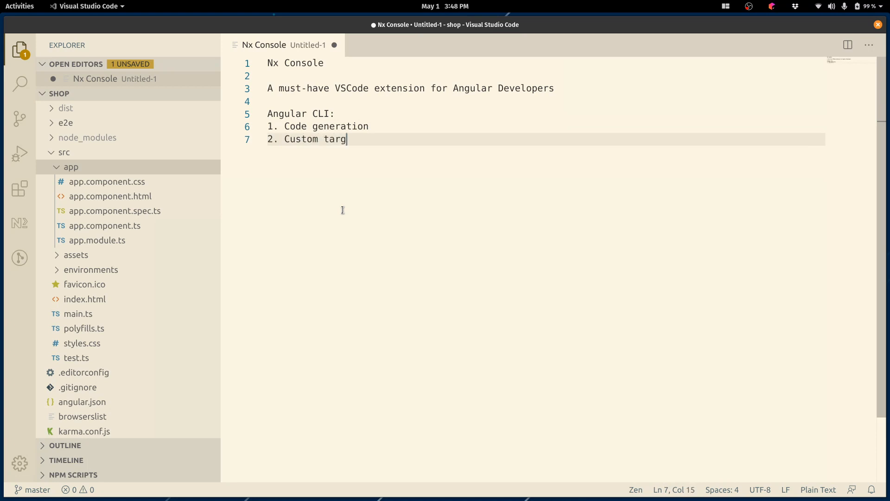
pyautogui.write('et execution')
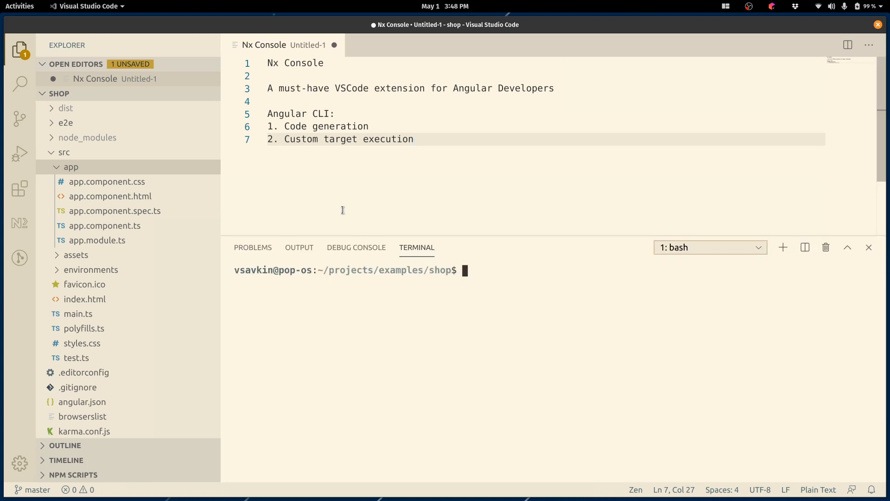
# Dry-run 'ng g component mycmp --dry-run' in the terminal
pyautogui.write('ng g')
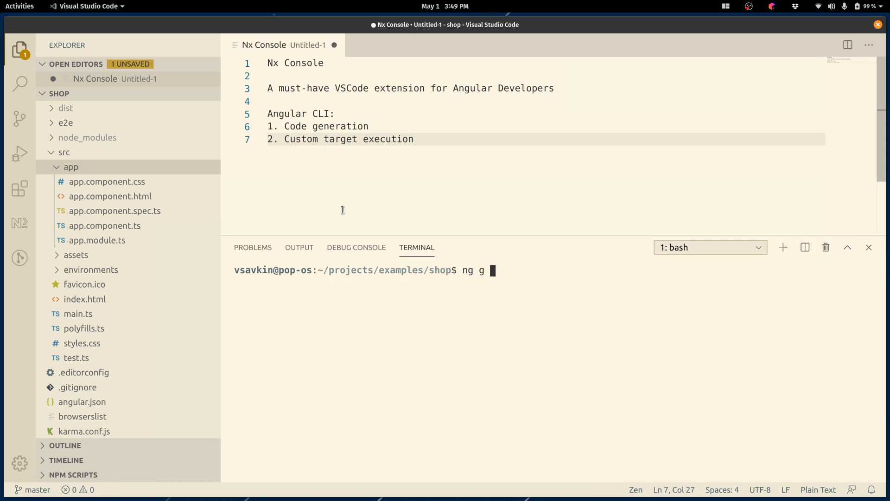
pyautogui.write('component my')
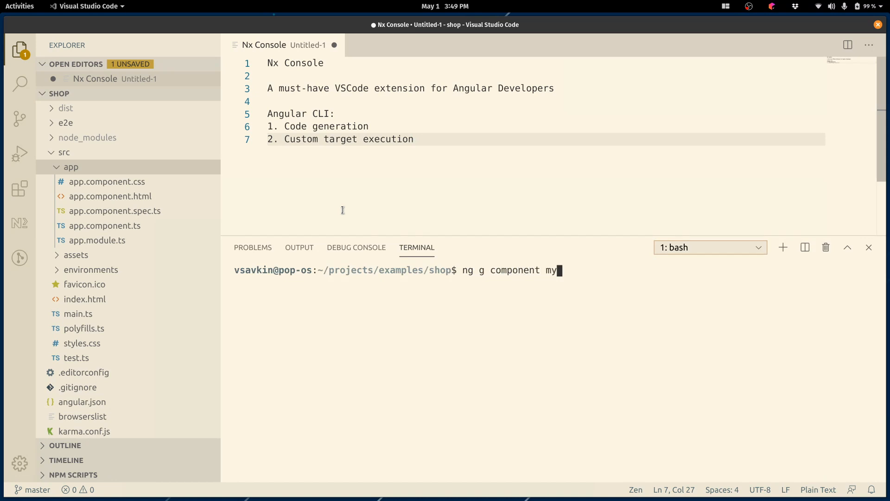
pyautogui.write('cmp --dry-run')
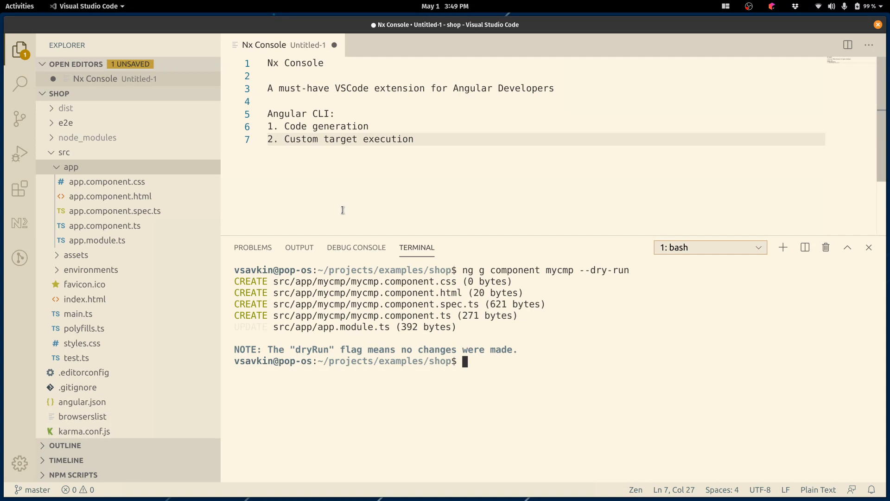
# Request the component generator's help with 'ng g component --help'
pyautogui.write('ng g component mycmp --dry-run')
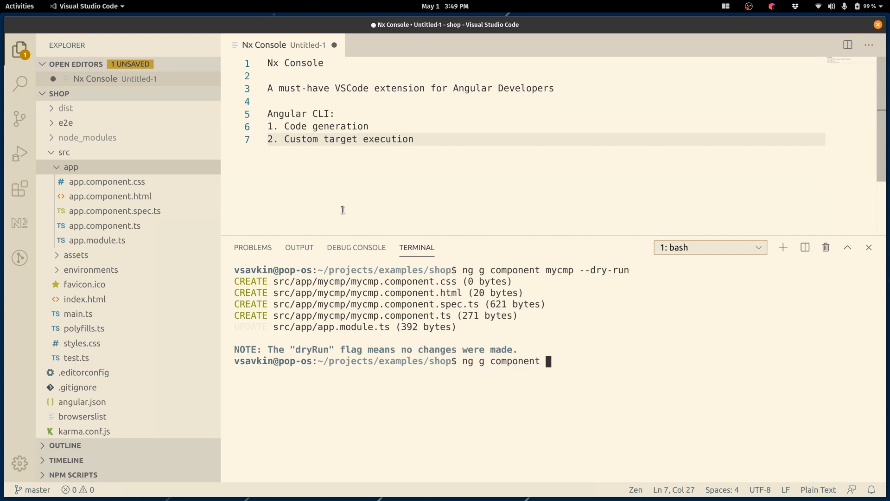
pyautogui.write('--help')
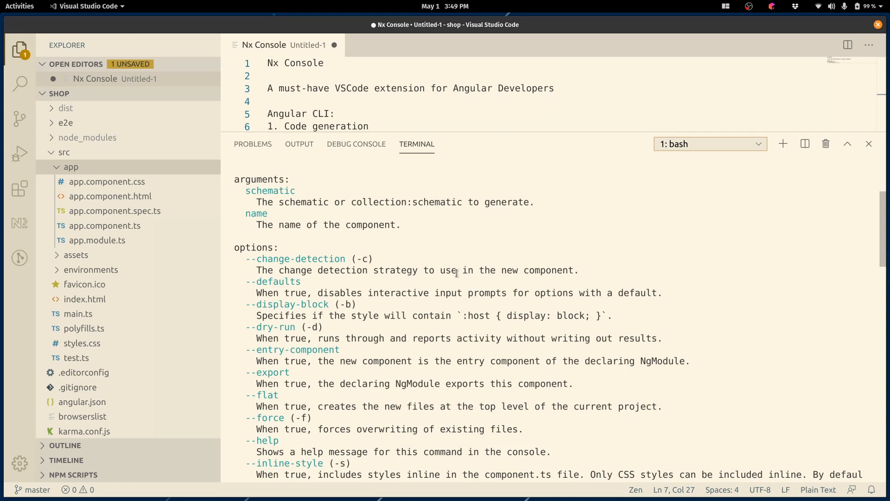
# Look through the component options and draft 'ng g component mycmp --flat'
pyautogui.scroll(-3)
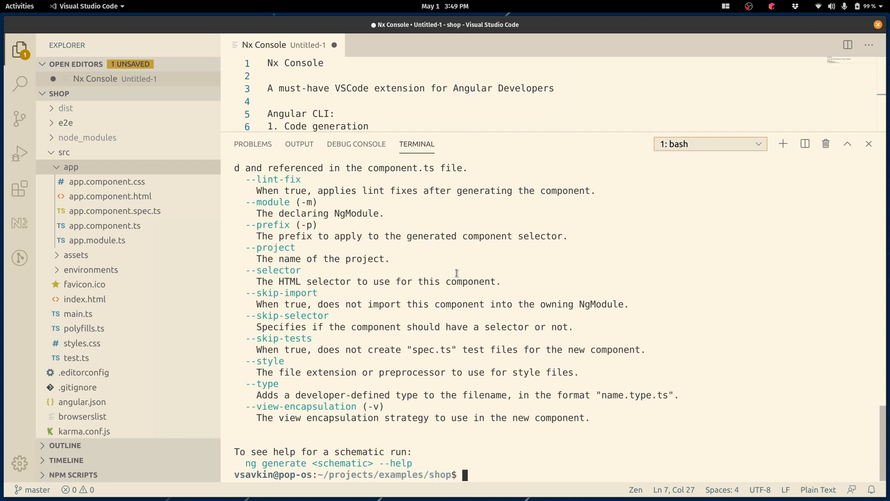
pyautogui.write('ng')
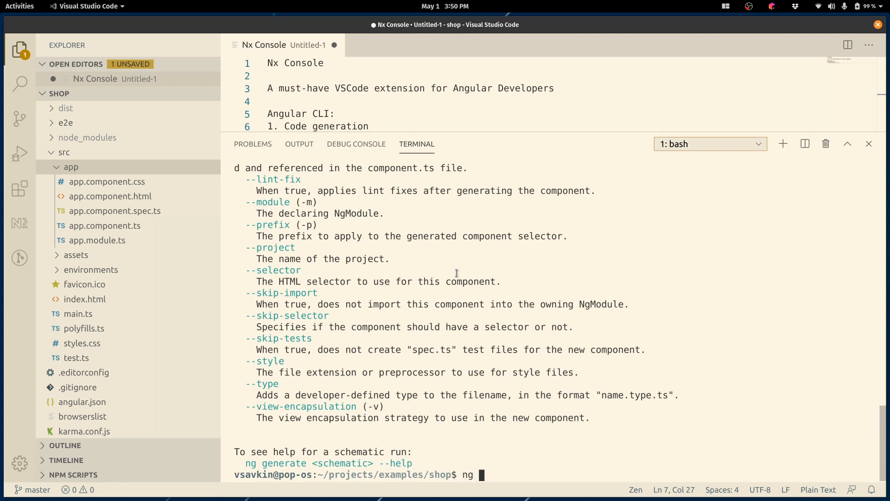
pyautogui.write('g component my')
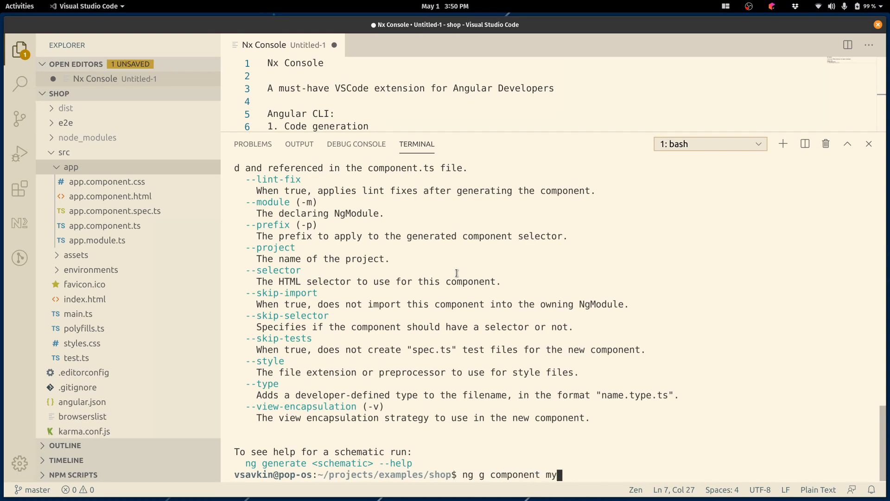
pyautogui.write('cmp --fla')
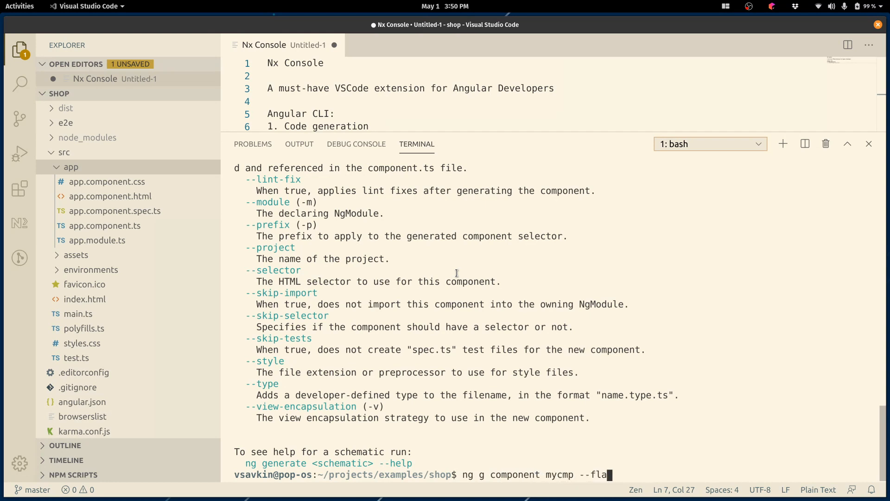
pyautogui.write('t')
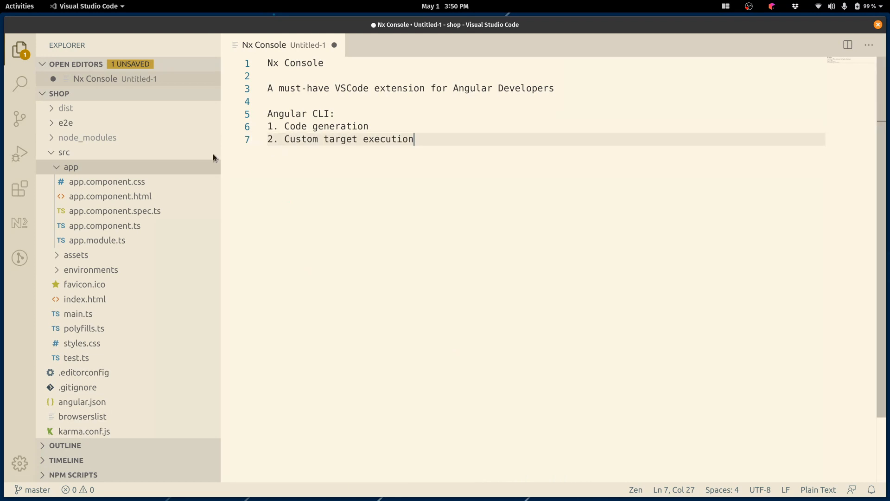
# Start Nx Console's Generate to list the available Angular schematics
pyautogui.click(19, 223)
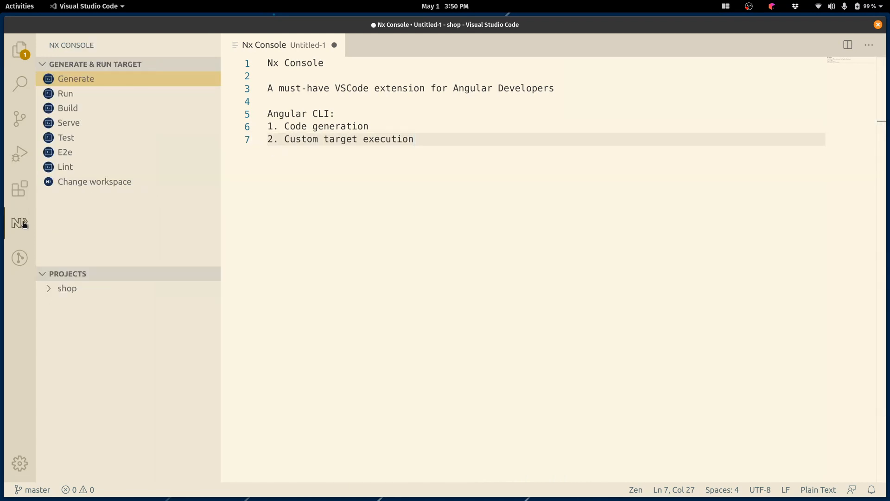
pyautogui.click(75, 78)
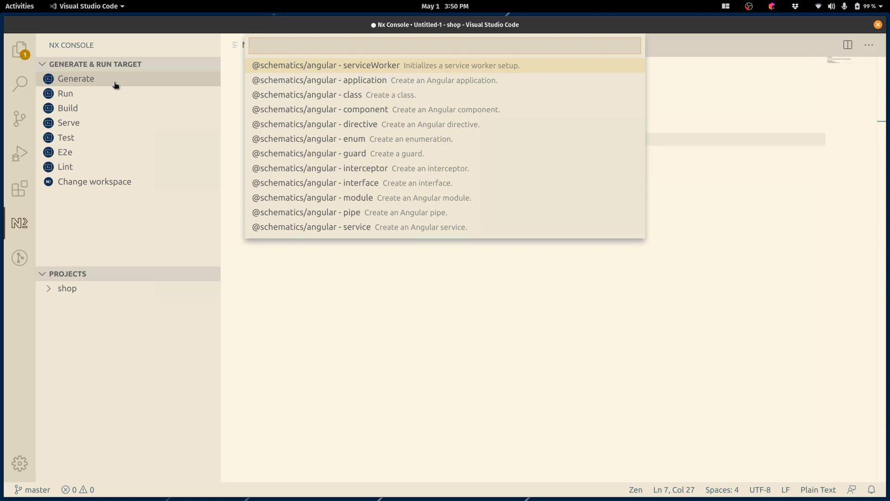
pyautogui.click(322, 110)
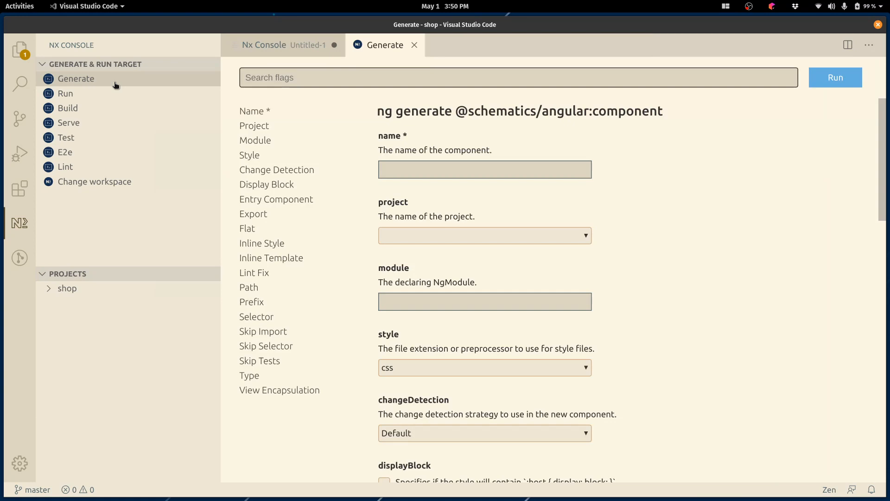
pyautogui.scroll(-3)
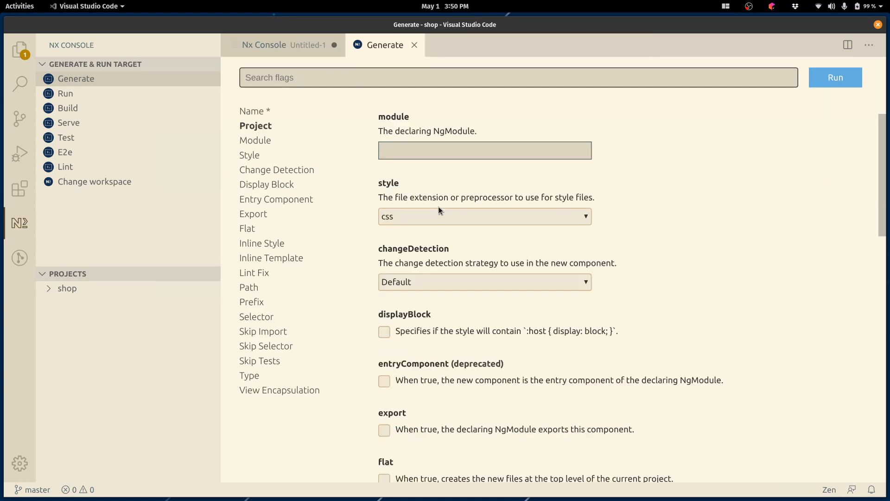
pyautogui.scroll(-3)
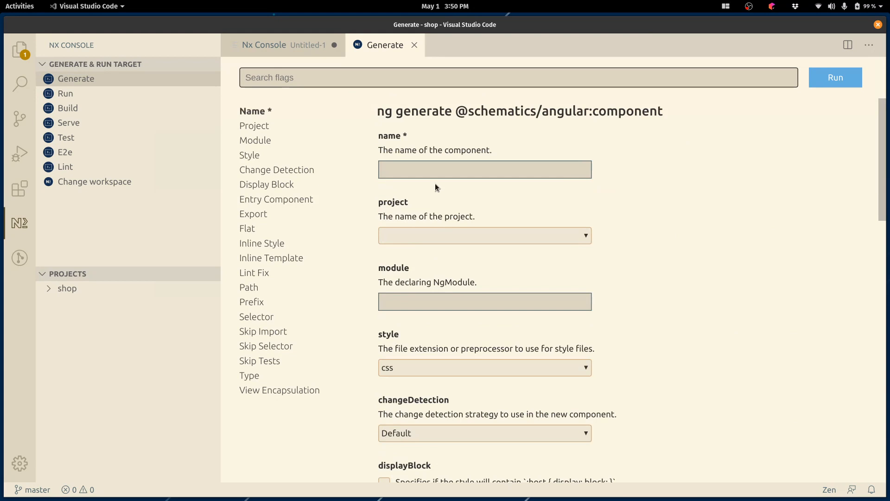
pyautogui.write('m')
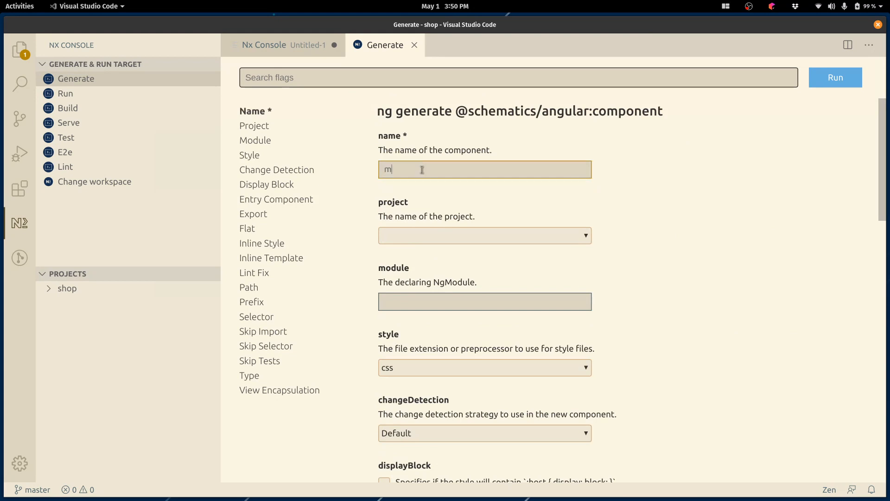
# Name the component mycmp2, set style to scss with inline style and template, and run it
pyautogui.click(834, 77)
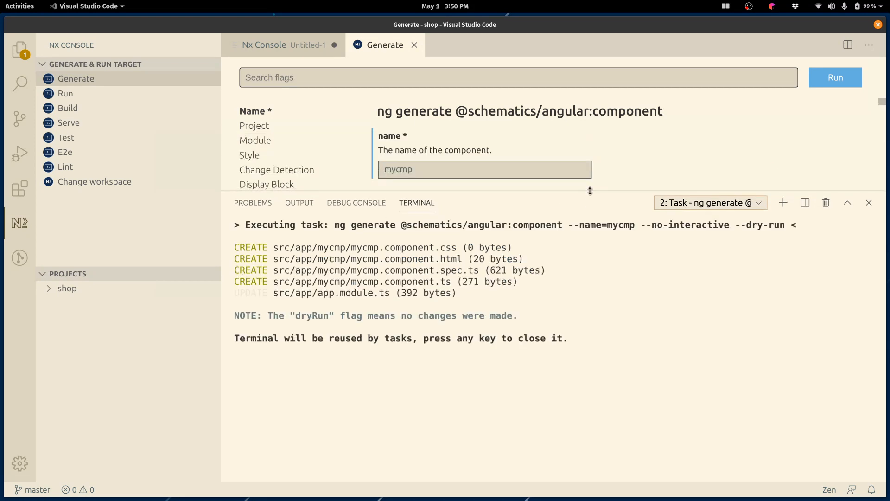
pyautogui.write('2')
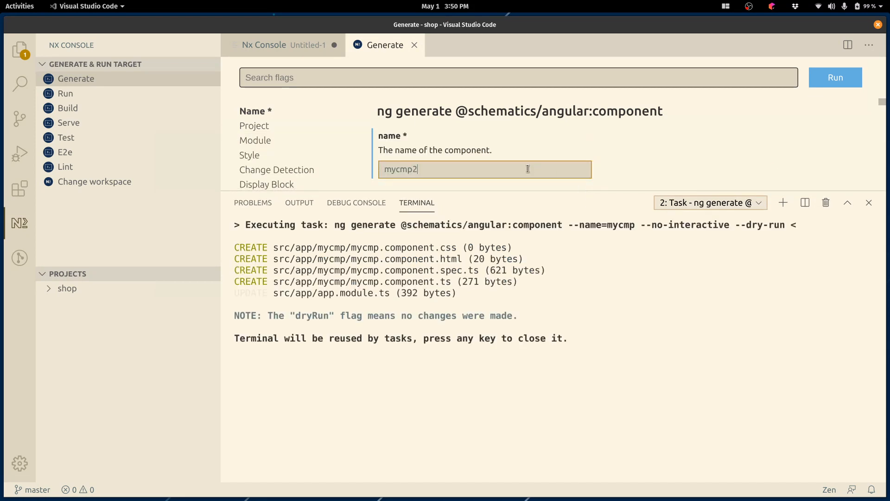
pyautogui.click(835, 77)
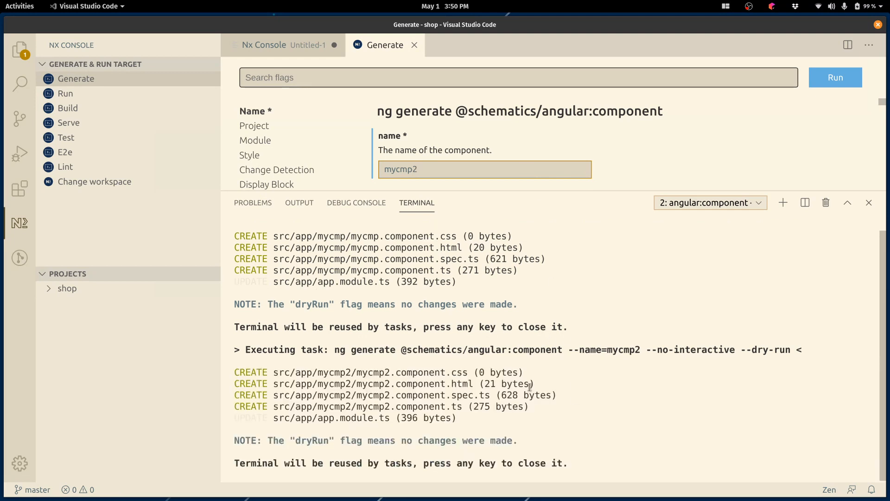
pyautogui.click(250, 154)
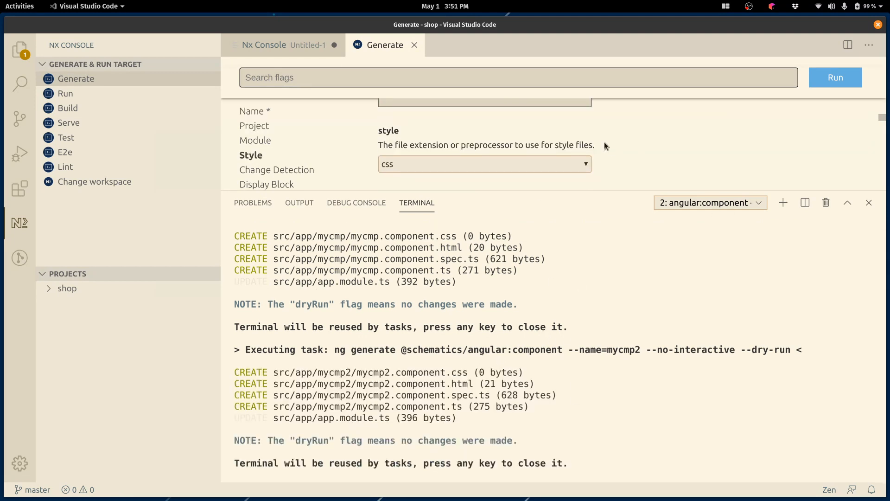
pyautogui.click(483, 165)
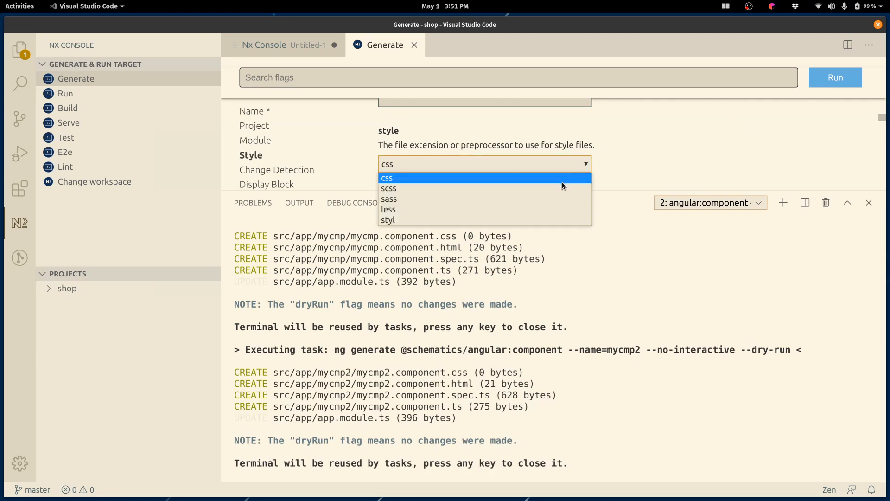
pyautogui.click(388, 189)
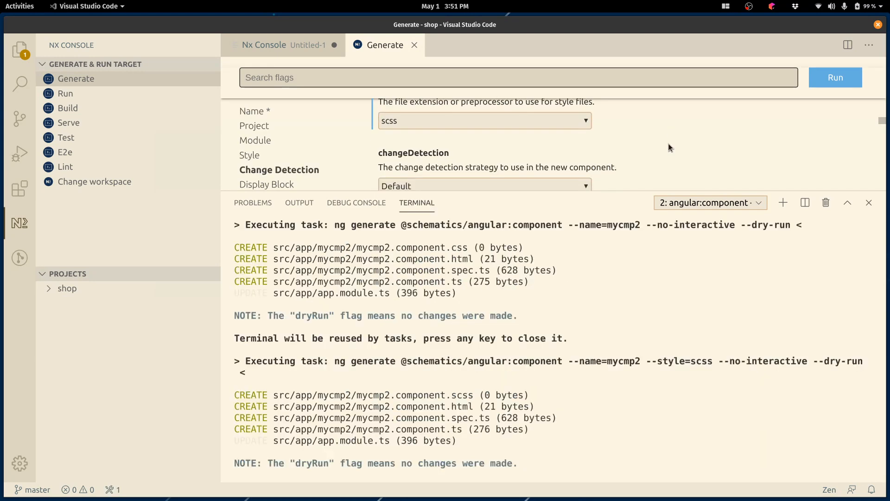
pyautogui.scroll(-3)
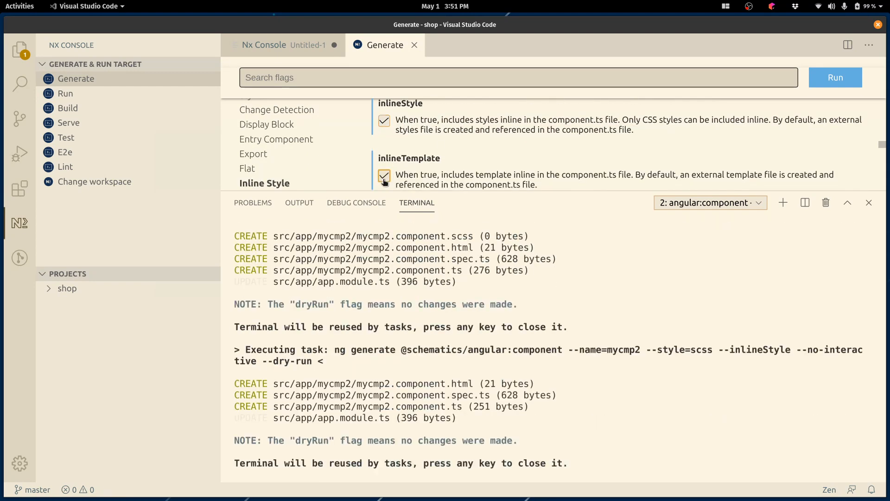
pyautogui.click(384, 175)
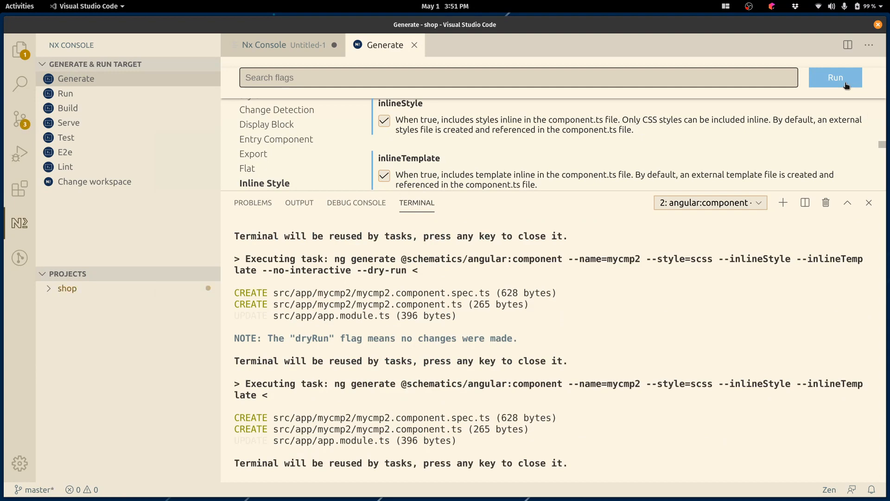
# Hide the task output panel below the Generate form
pyautogui.click(869, 202)
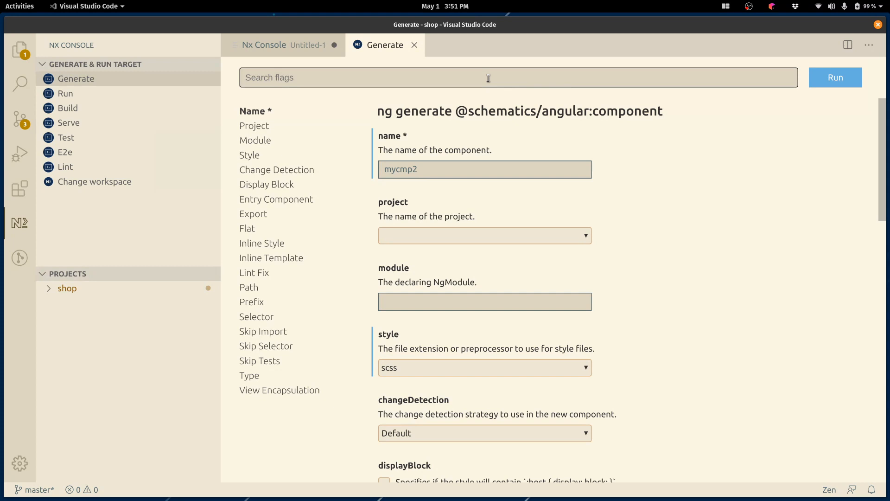
pyautogui.moveTo(415, 44)
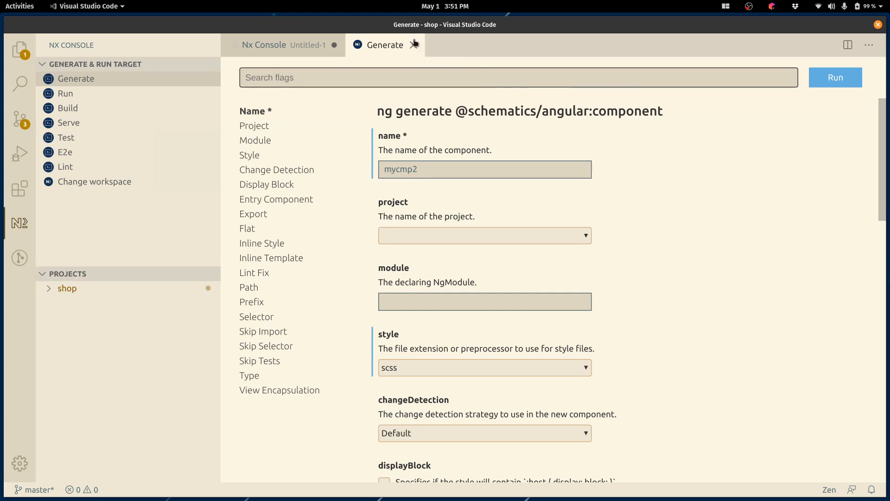
# Close the Generate form and cancel an 'ng gene' search in the Command Palette
pyautogui.click(263, 45)
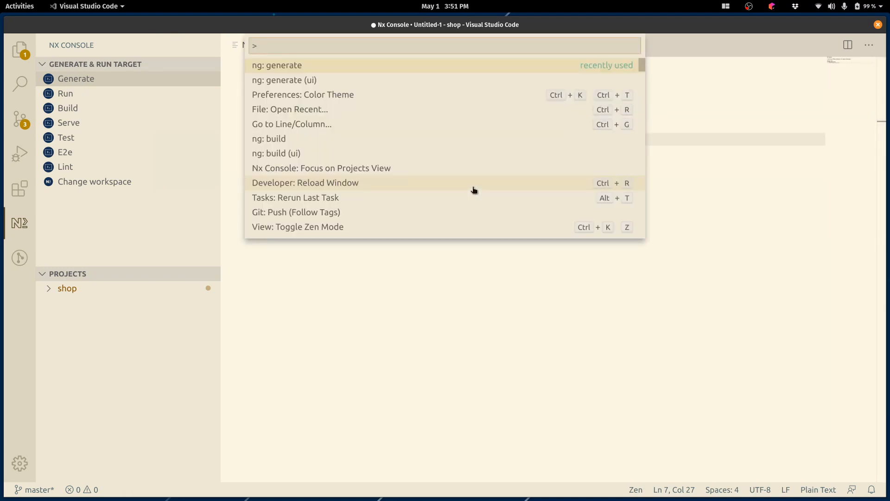
pyautogui.press('Down')
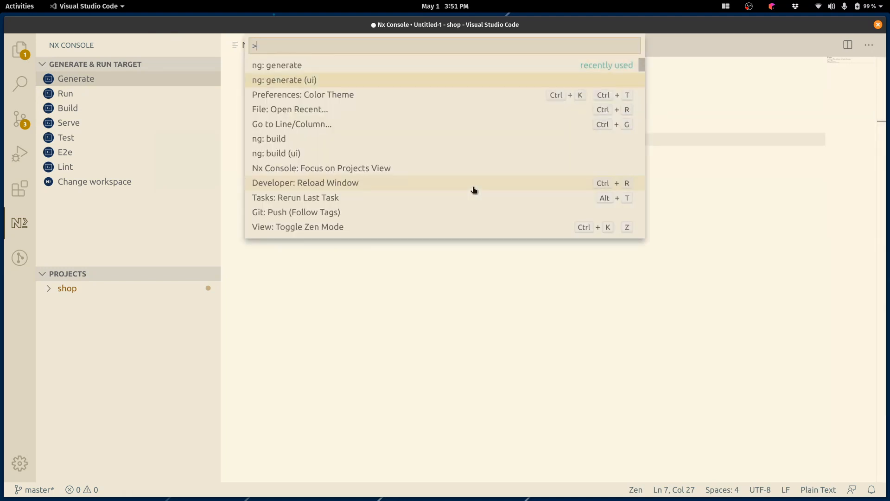
pyautogui.write('ng gene')
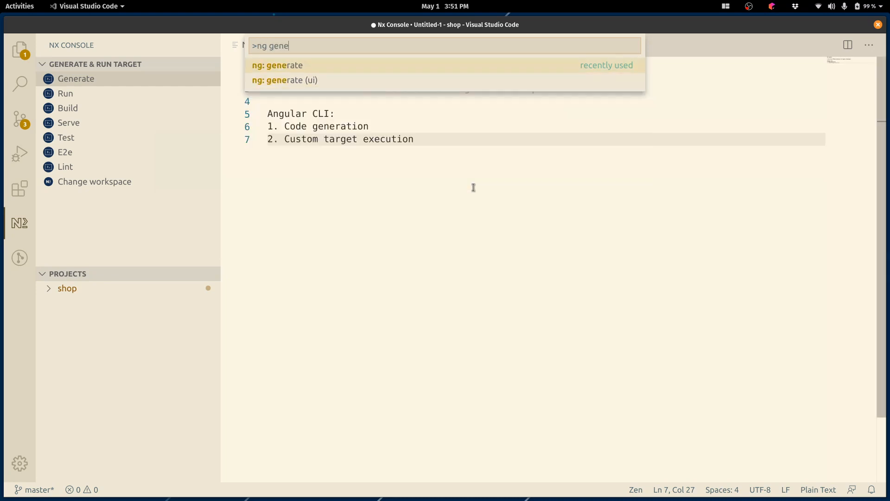
pyautogui.click(277, 65)
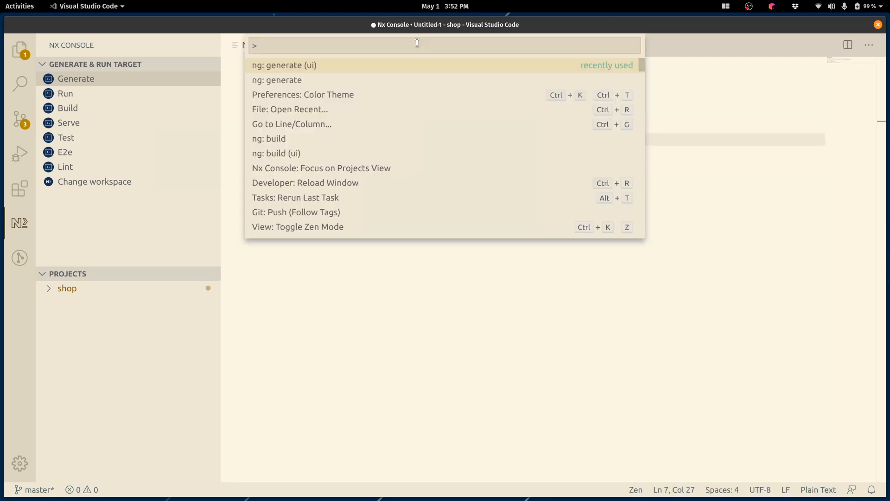
pyautogui.write('ng')
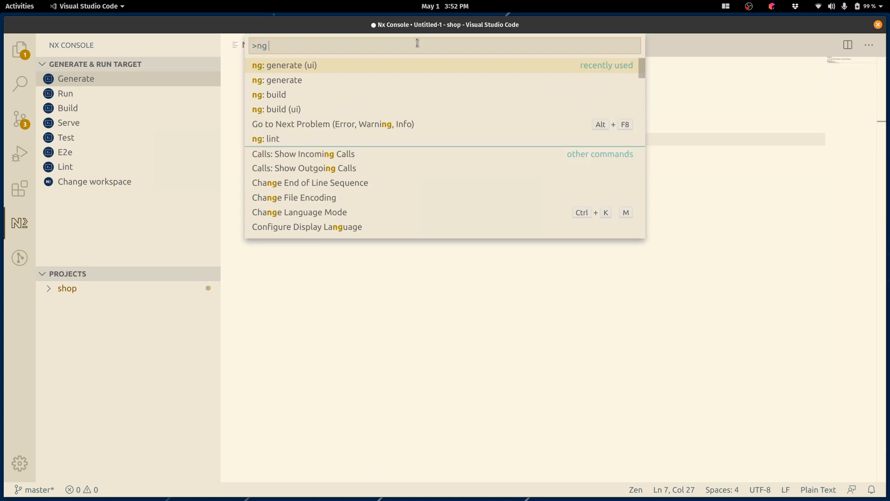
pyautogui.press('Escape')
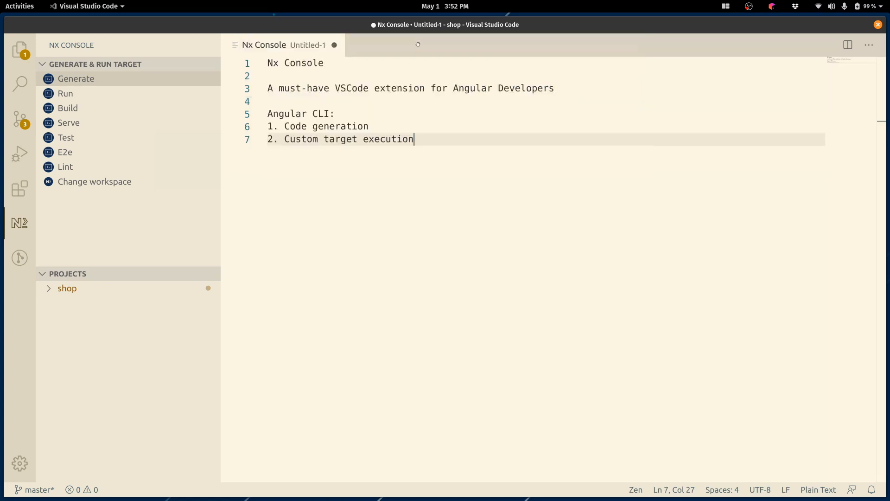
# Generate a component named mycmp with inline style and template via ng: generate
pyautogui.click(75, 78)
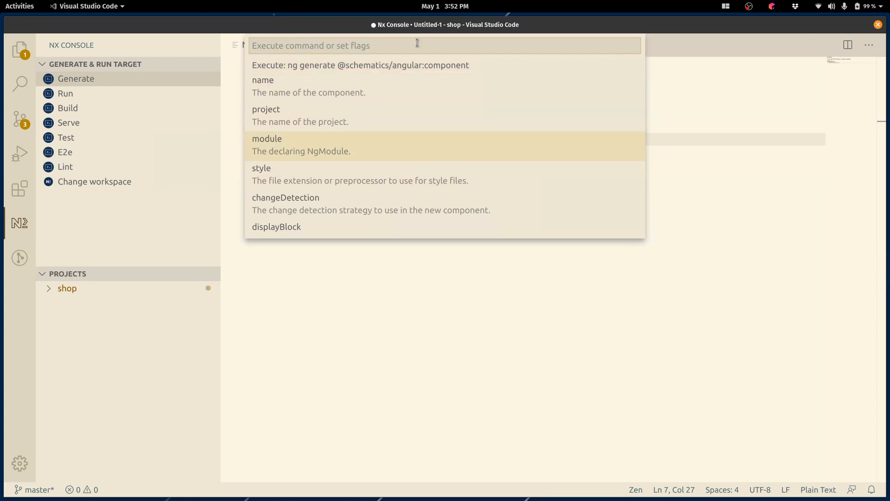
pyautogui.click(262, 79)
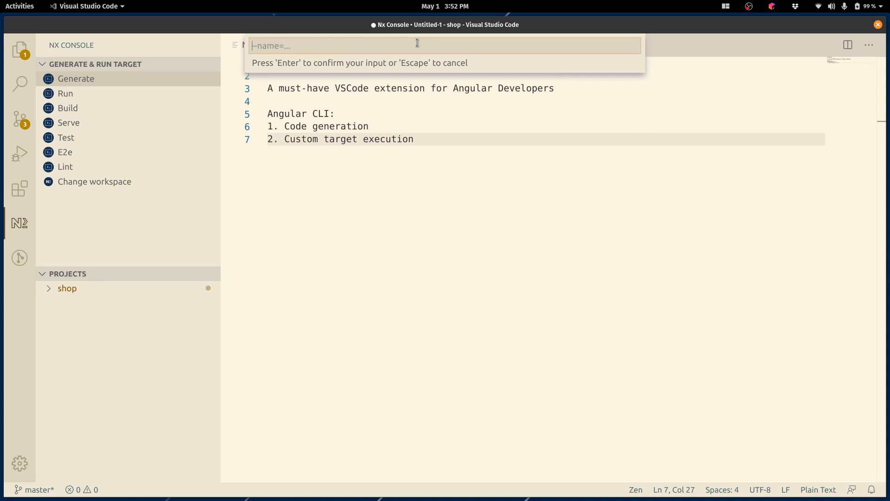
pyautogui.write('mycmp')
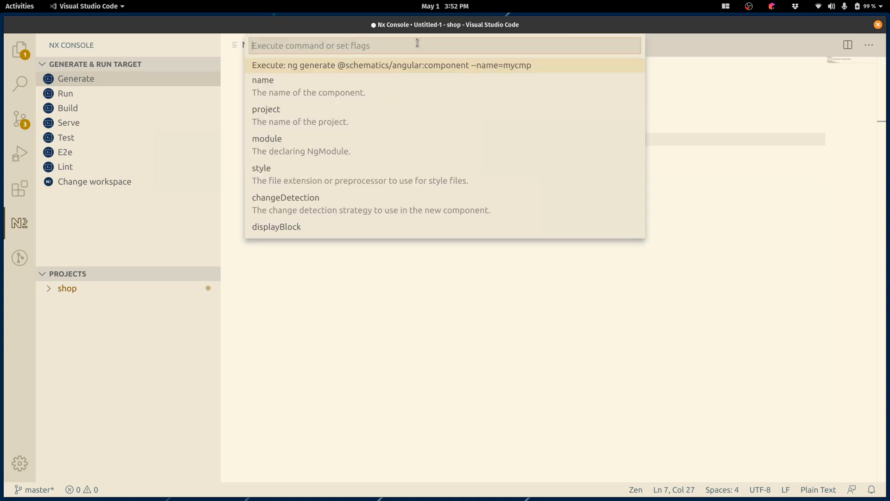
pyautogui.scroll(-3)
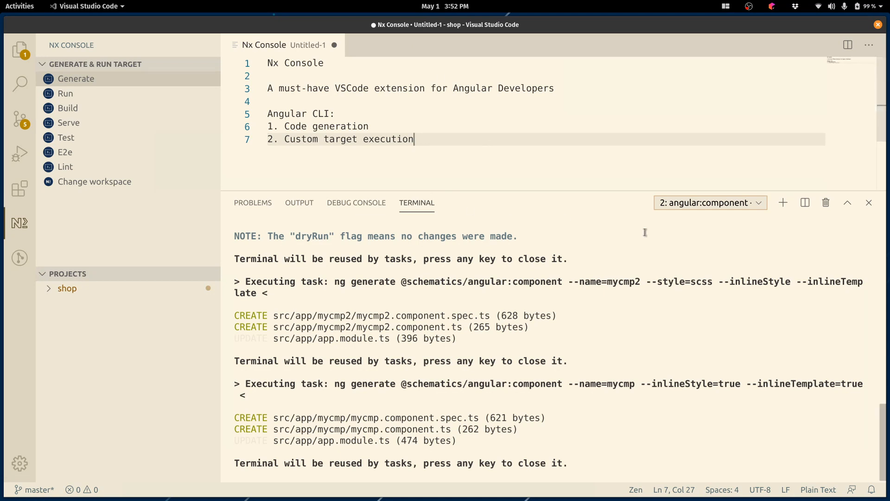
pyautogui.moveTo(801, 250)
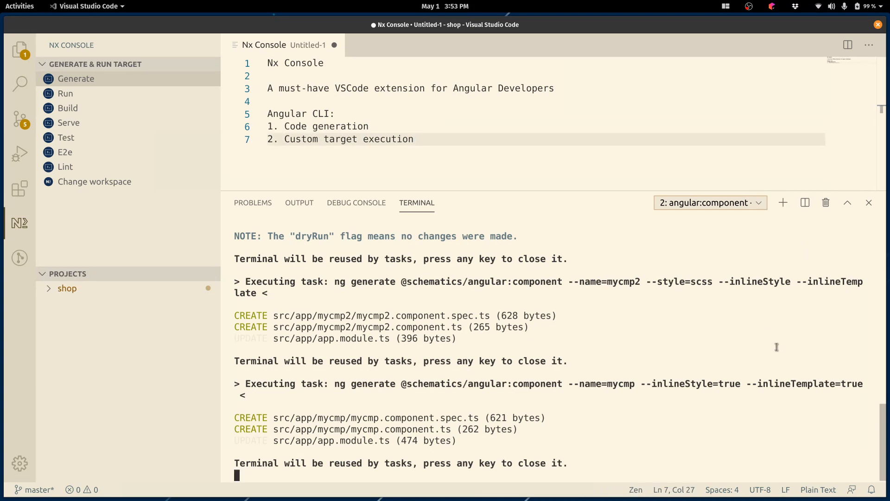
pyautogui.moveTo(843, 127)
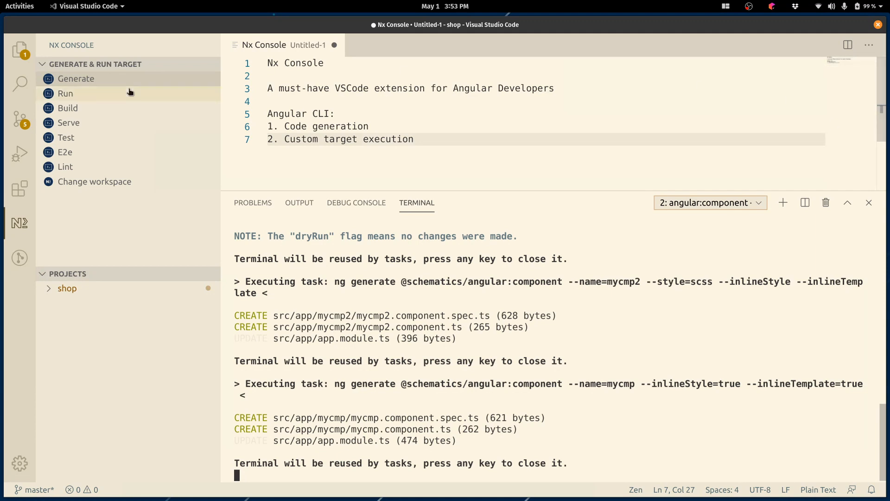
pyautogui.moveTo(128, 110)
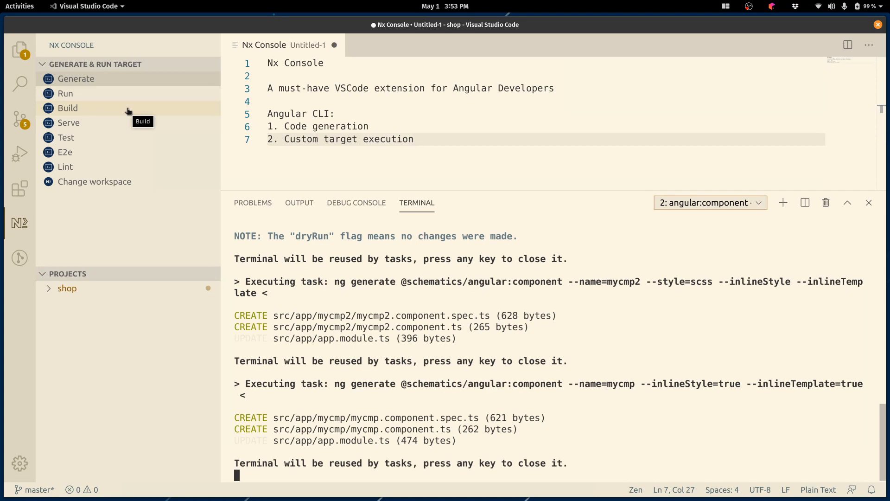
# Browse the shop Build form, previewing the Production configuration and returning to Default
pyautogui.click(68, 107)
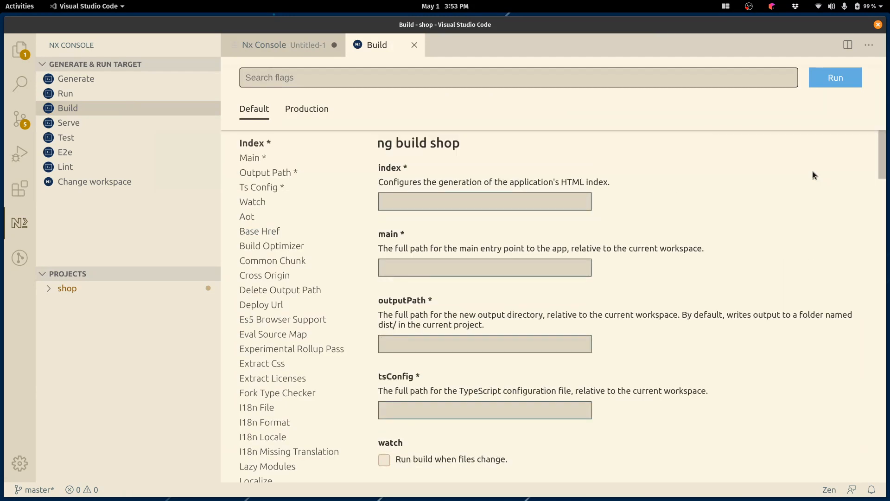
pyautogui.click(307, 108)
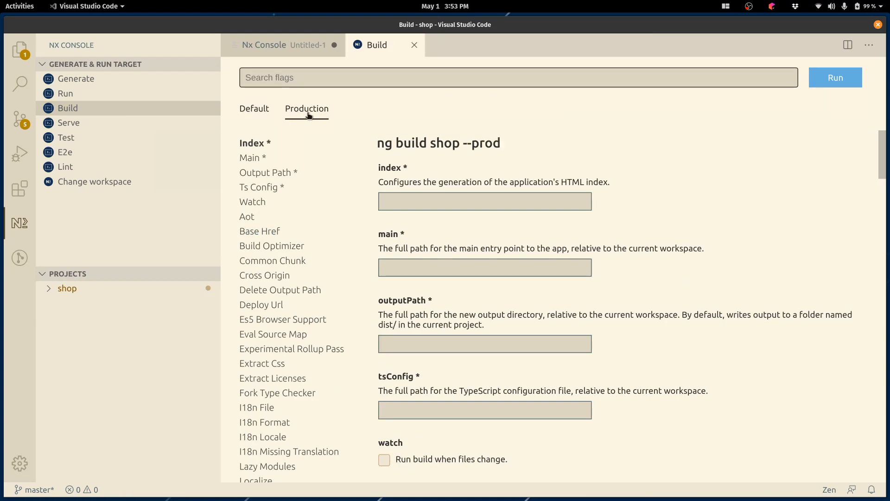
pyautogui.click(254, 108)
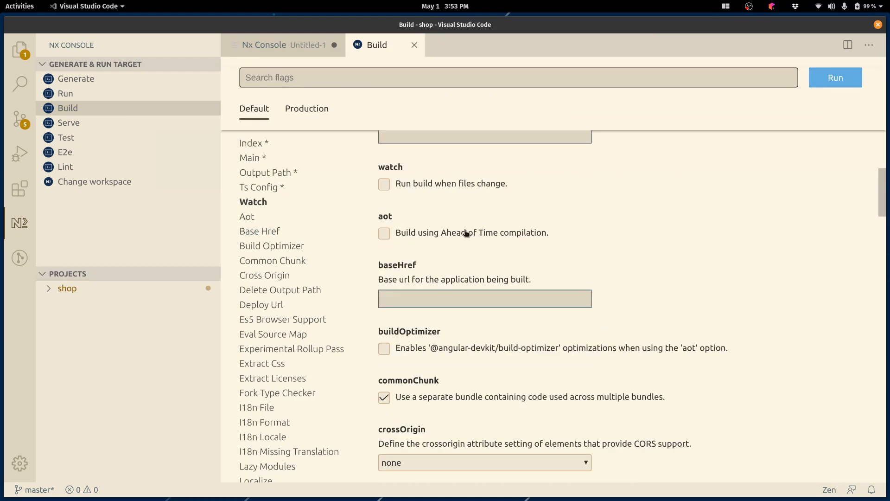
# Turn off the vendorChunk flag in the shop build options
pyautogui.scroll(-3)
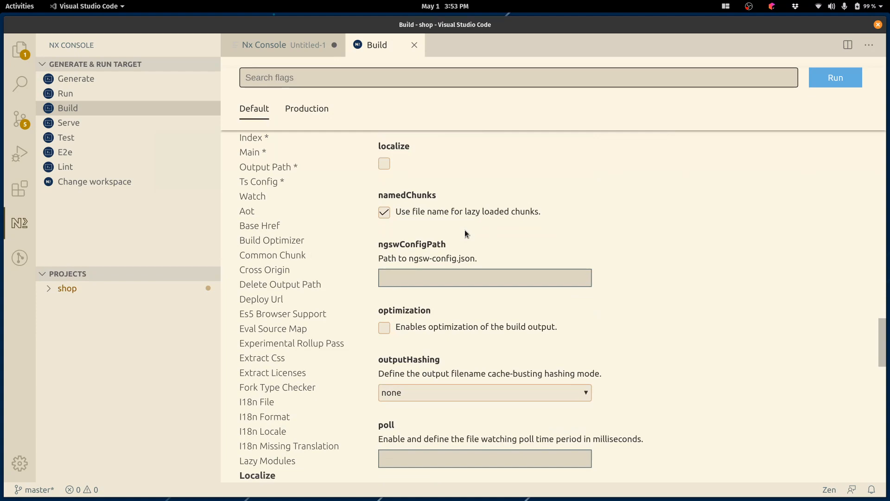
pyautogui.scroll(-3)
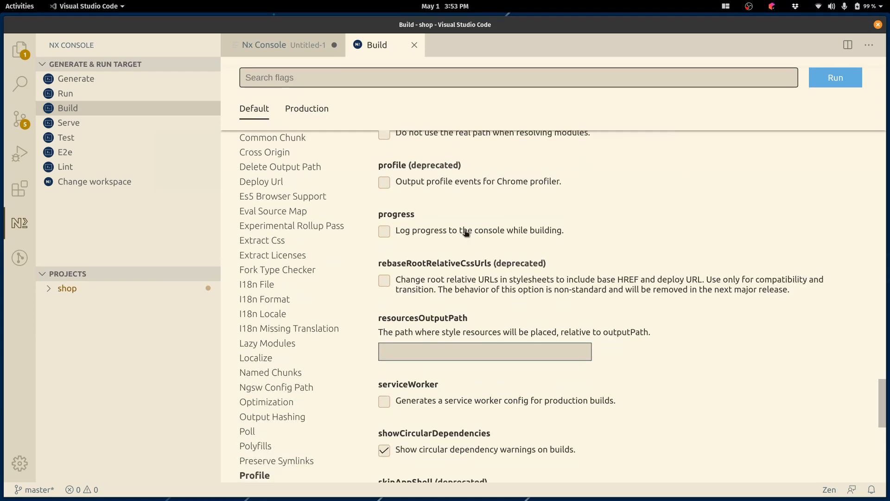
pyautogui.scroll(-3)
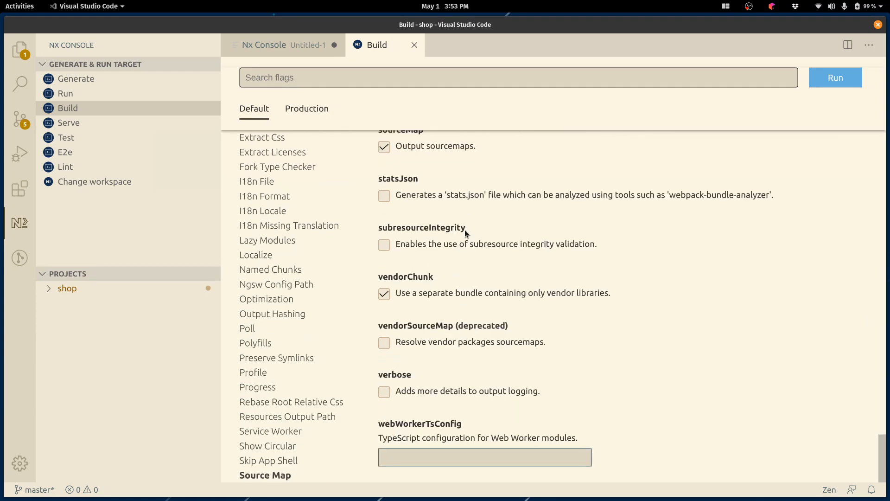
pyautogui.click(384, 294)
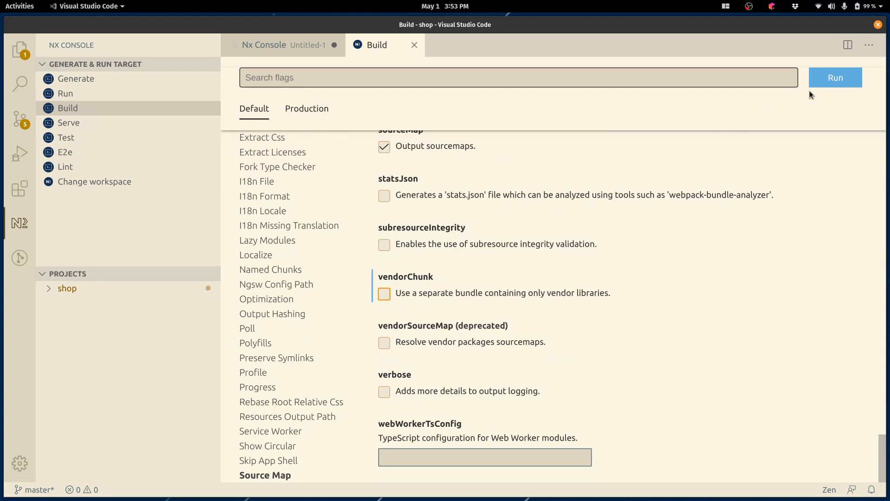
# Run ng build shop --no-vendorChunk from the Build form and let it finish
pyautogui.click(835, 76)
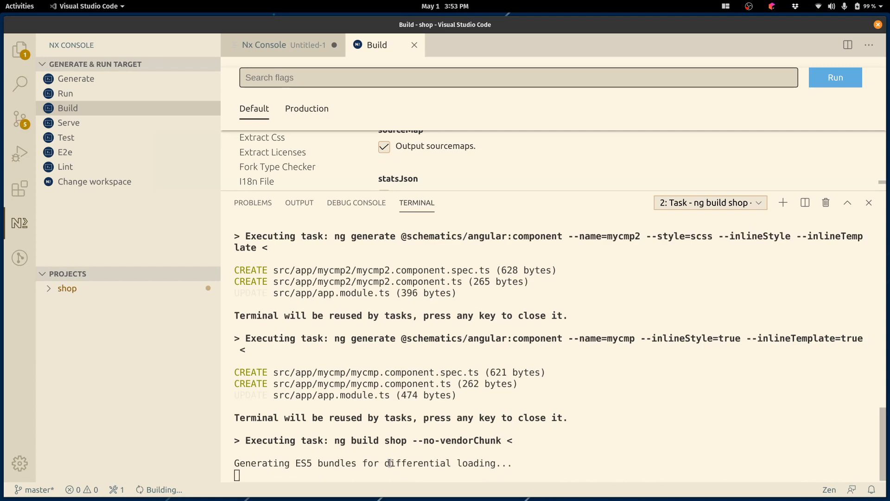
pyautogui.moveTo(414, 44)
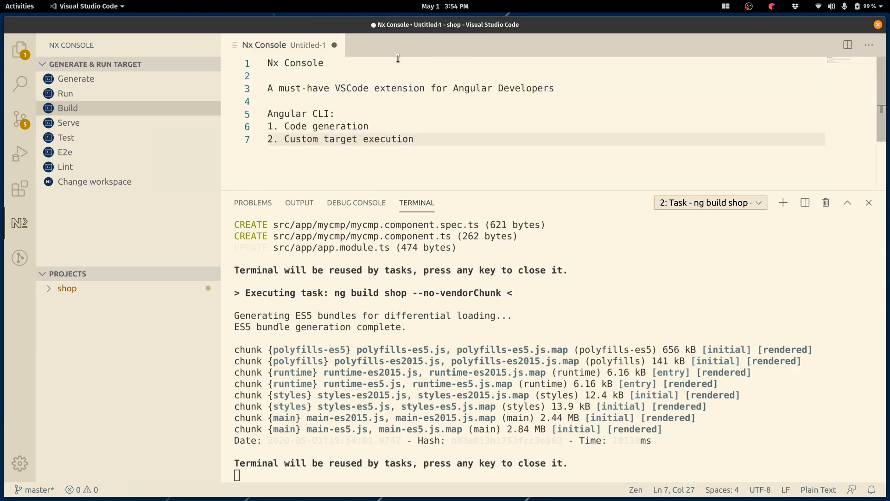
# Bring up the ng build (ui) form from the command palette, then close it again
pyautogui.write('ng build')
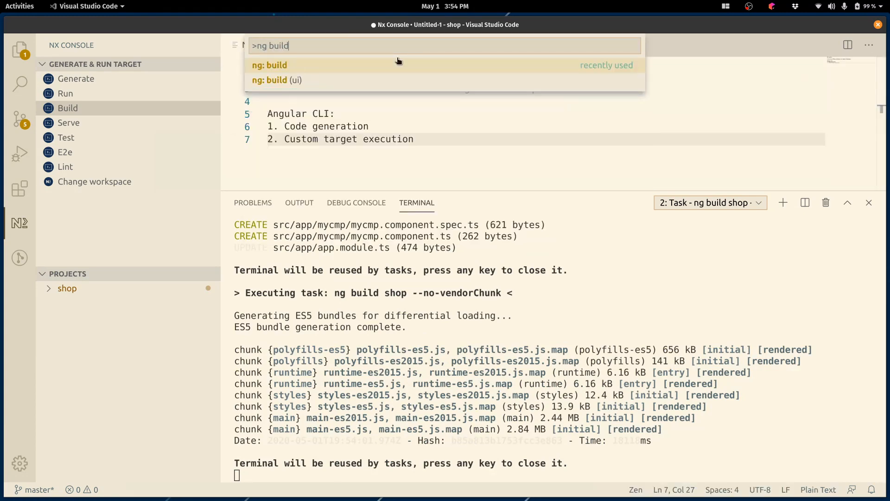
pyautogui.click(270, 65)
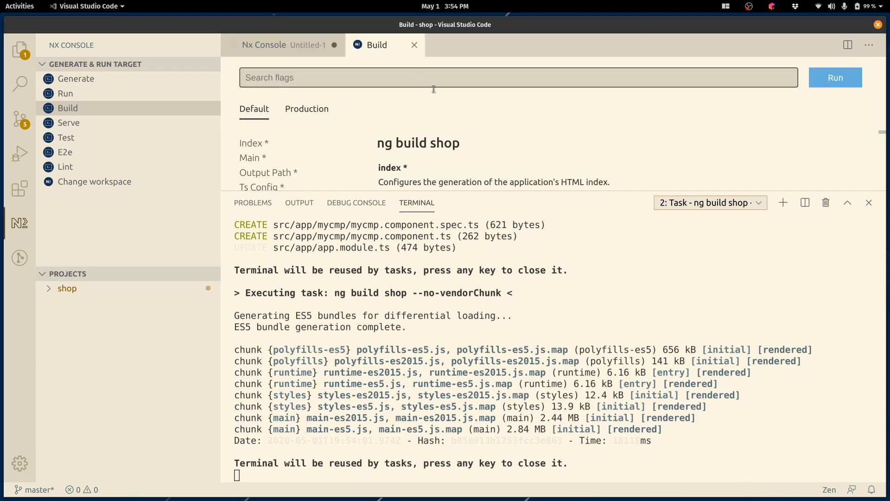
pyautogui.click(264, 45)
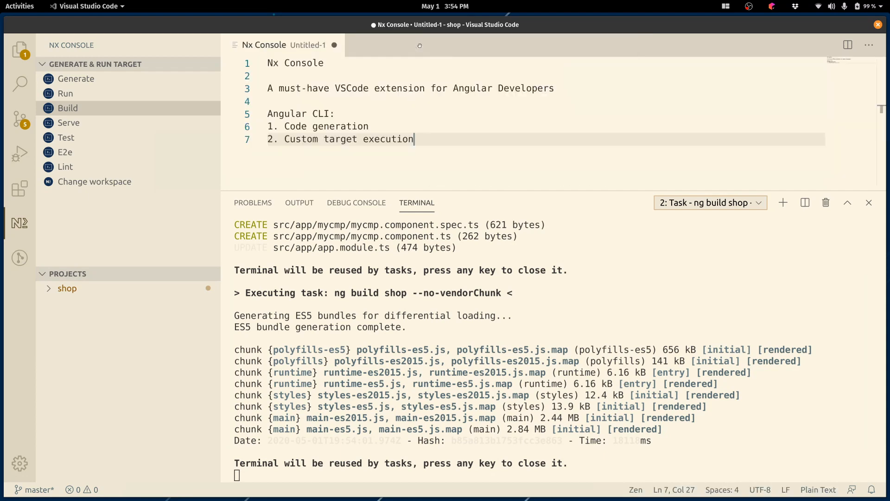
# Start ng build with step-by-step flag prompts and locate vendorChunk in the flag list
pyautogui.write('ng build')
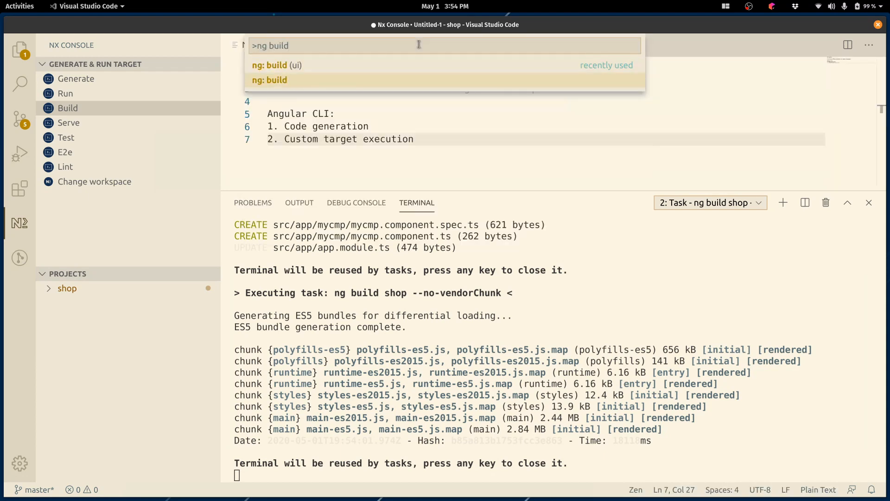
pyautogui.click(270, 80)
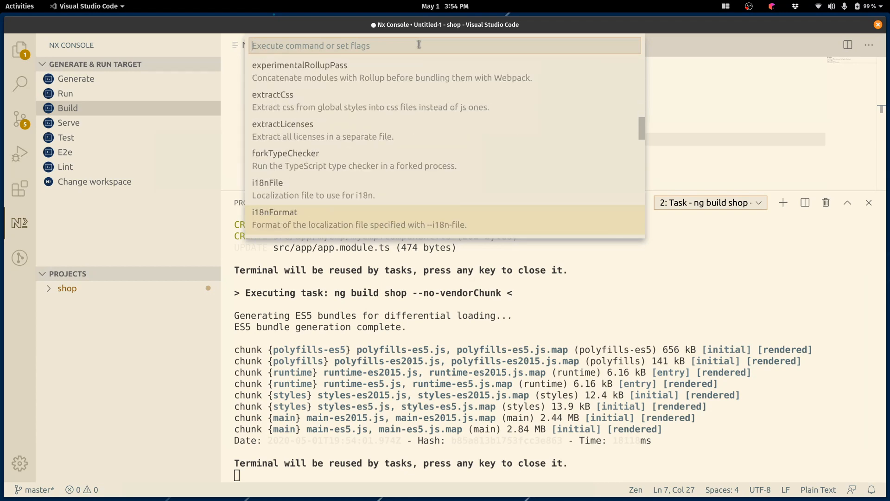
pyautogui.scroll(-3)
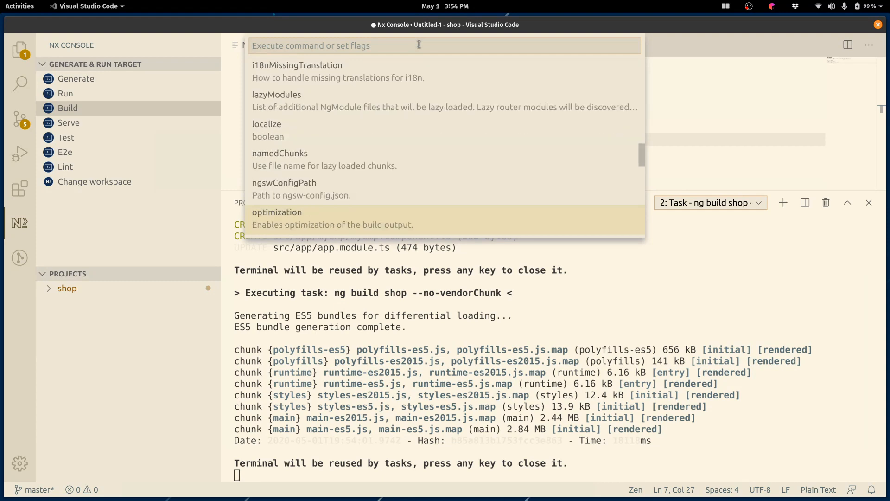
pyautogui.scroll(-3)
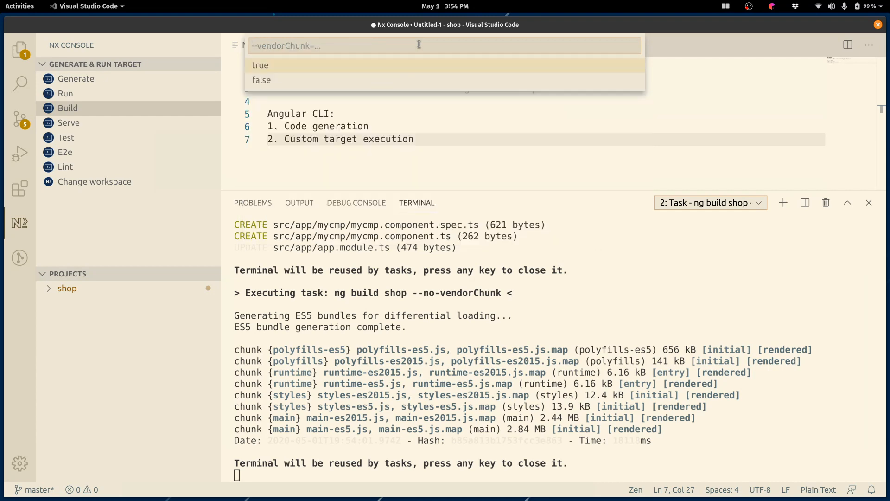
# Run ng build shop --vendorChunk=false by choosing false in the quick pick
pyautogui.click(261, 80)
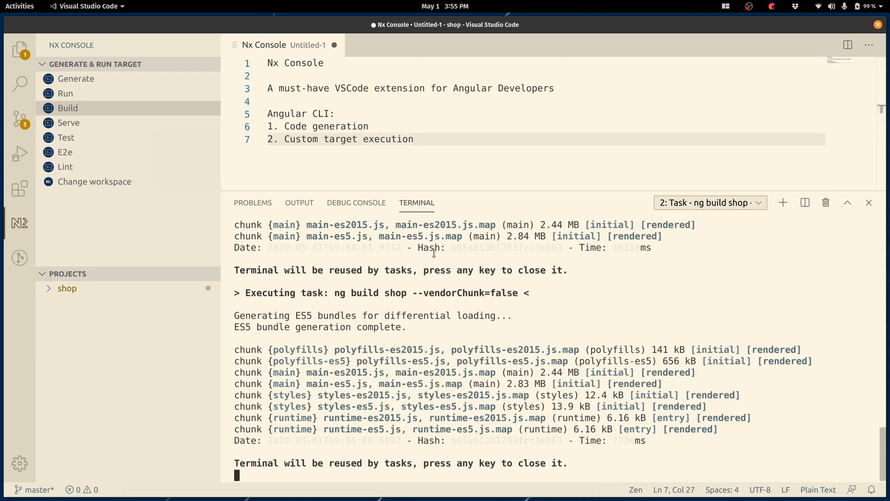
pyautogui.moveTo(441, 266)
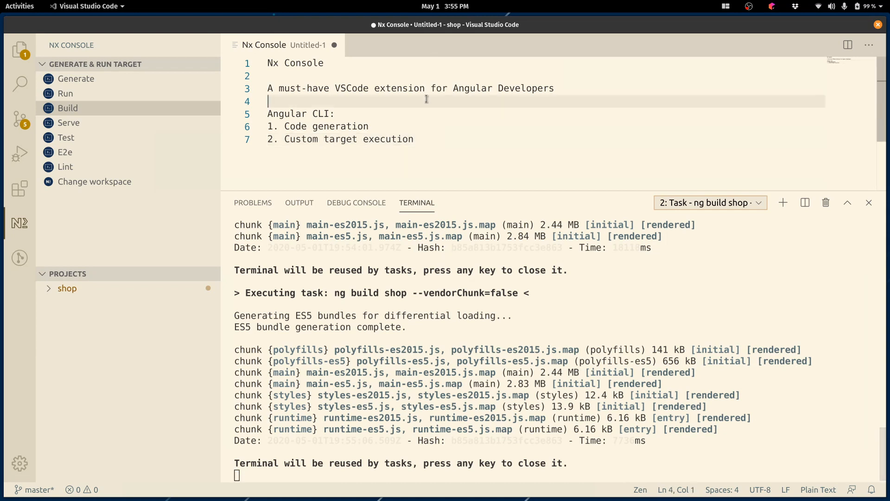
# Comment out a line in main.ts with // and rerun the last build task
pyautogui.click(380, 44)
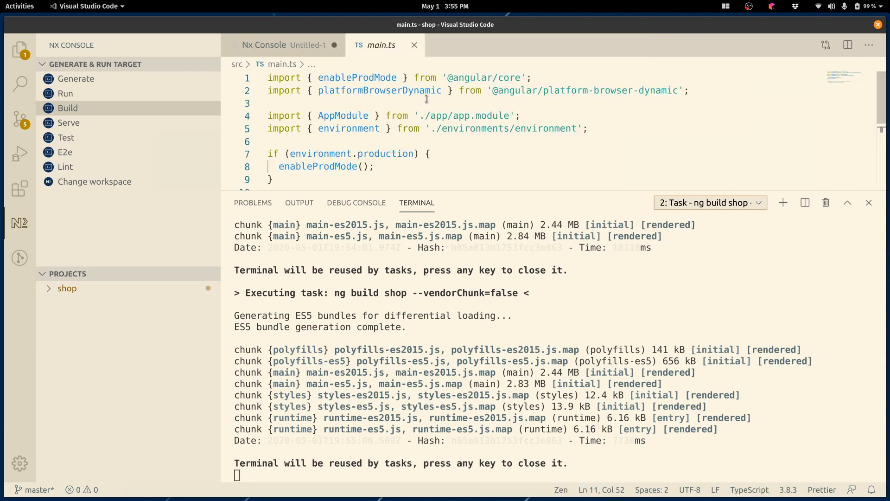
pyautogui.write('//')
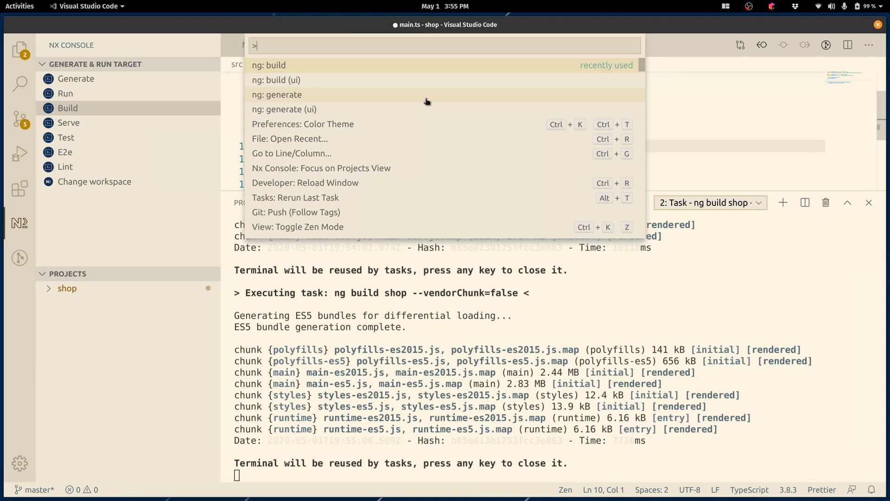
pyautogui.write('rerun')
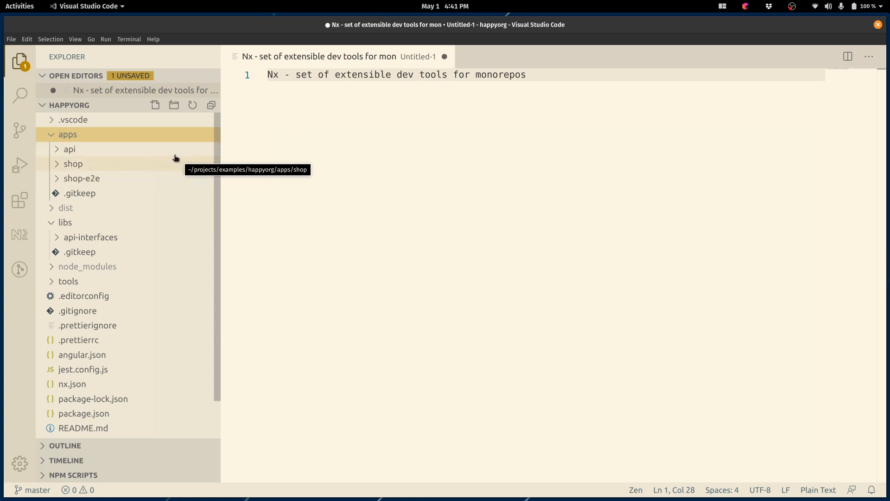
pyautogui.moveTo(168, 259)
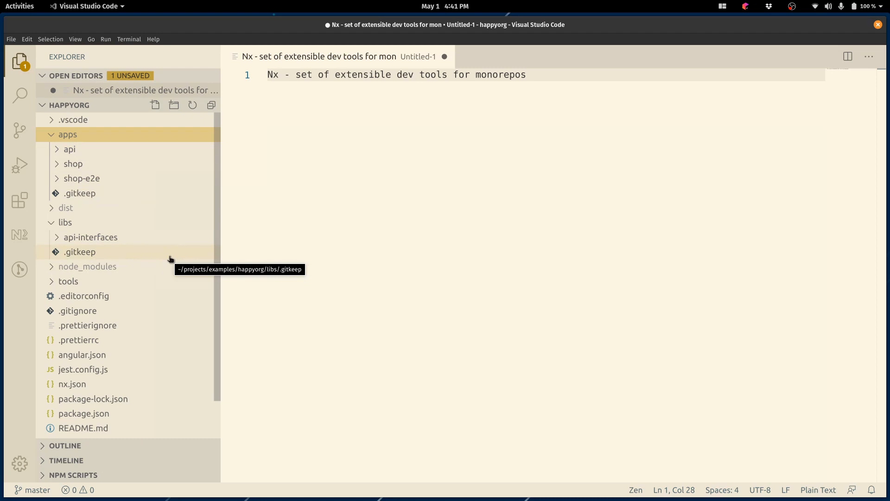
pyautogui.moveTo(19, 234)
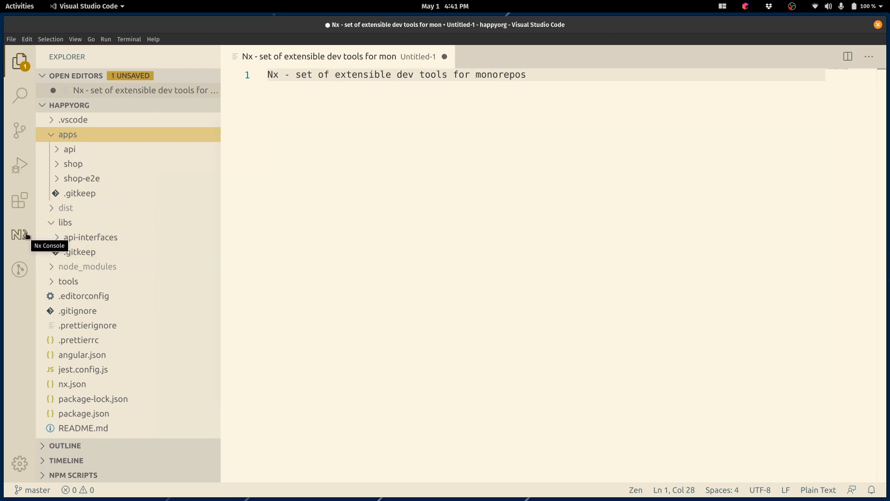
pyautogui.click(20, 234)
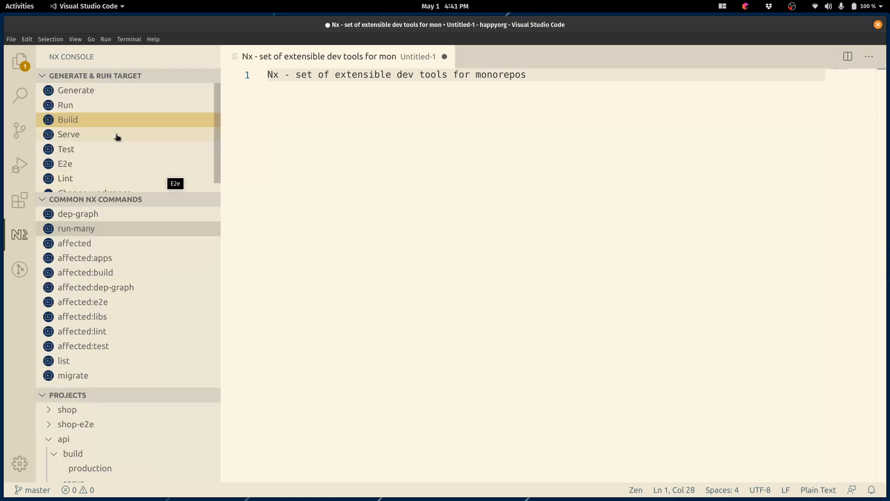
pyautogui.moveTo(123, 125)
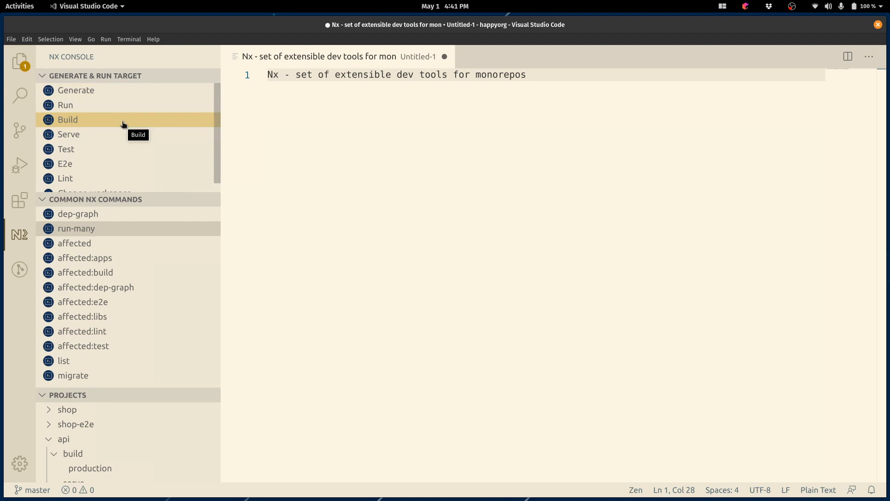
pyautogui.moveTo(87, 107)
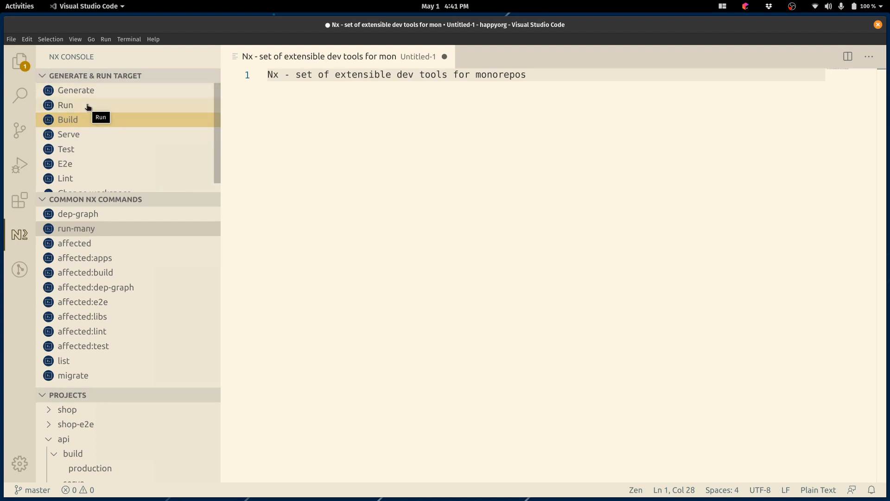
pyautogui.click(67, 120)
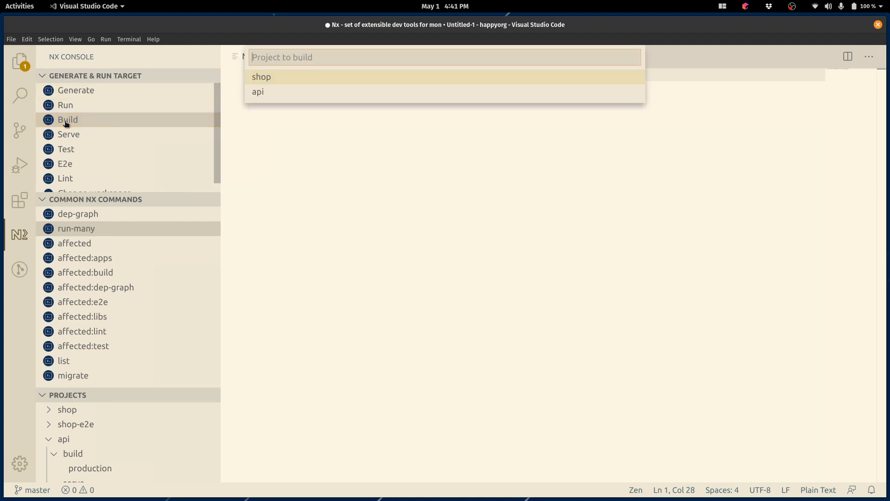
pyautogui.click(258, 91)
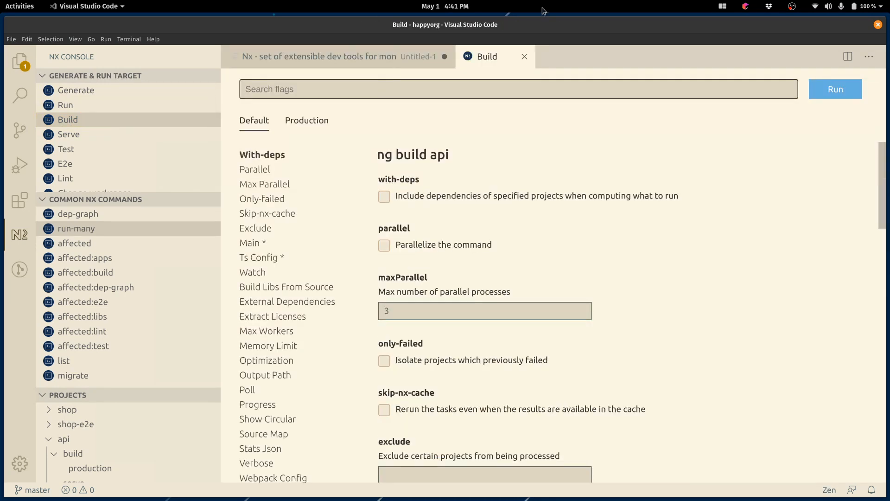
pyautogui.moveTo(525, 57)
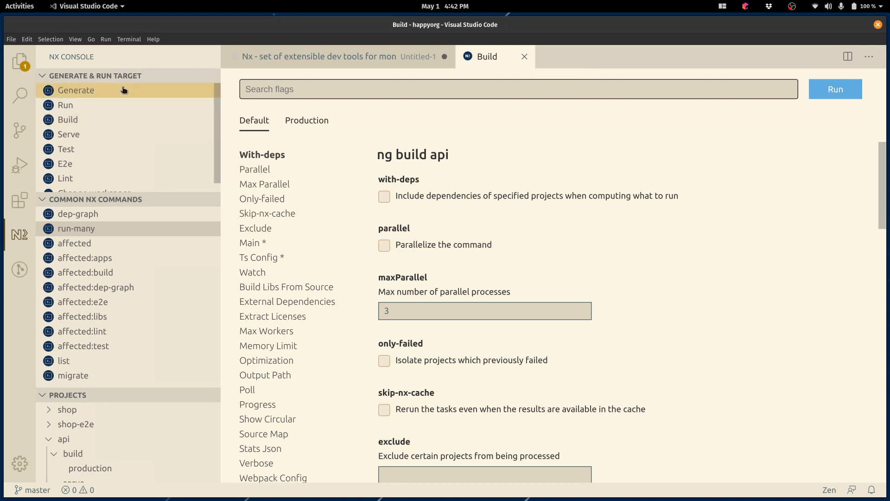
pyautogui.click(75, 90)
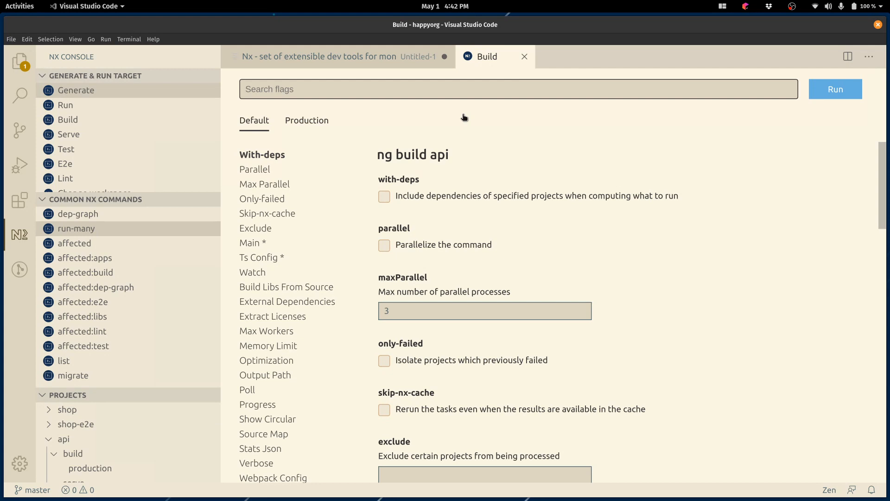
pyautogui.moveTo(530, 61)
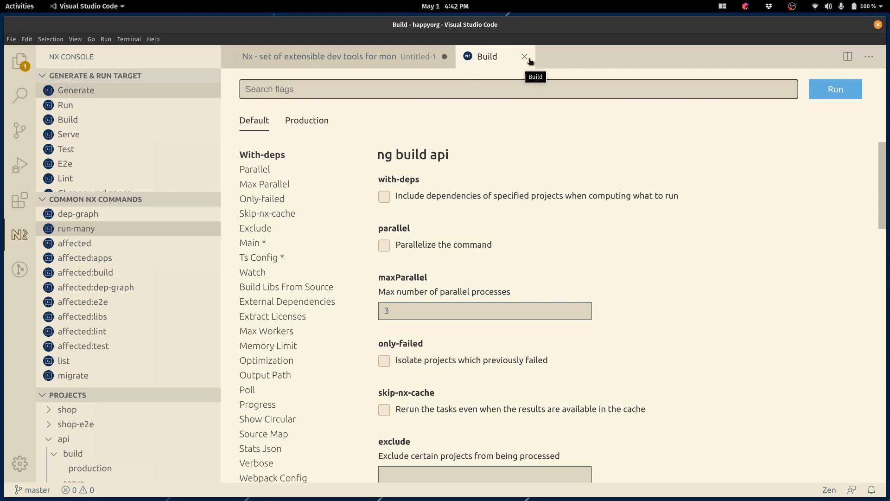
pyautogui.click(523, 56)
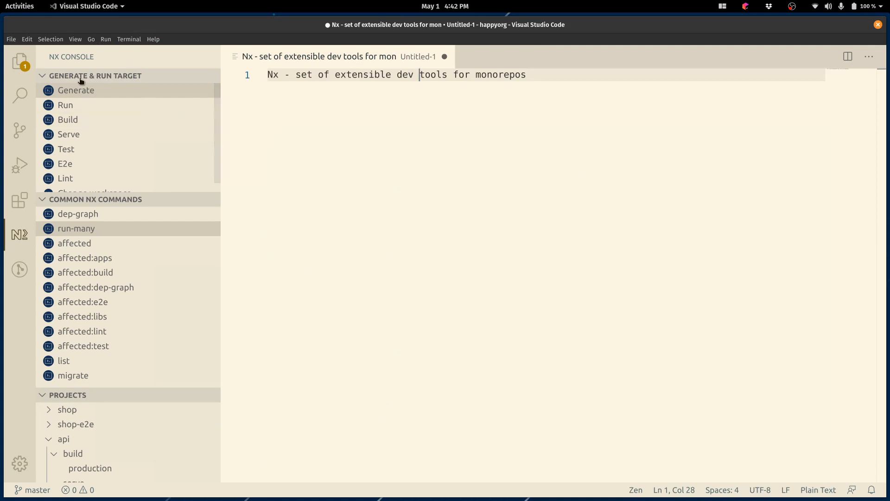
# Collapse Generate & Run Target, peek at api in Explorer, and show api's targets in Nx Console
pyautogui.click(95, 75)
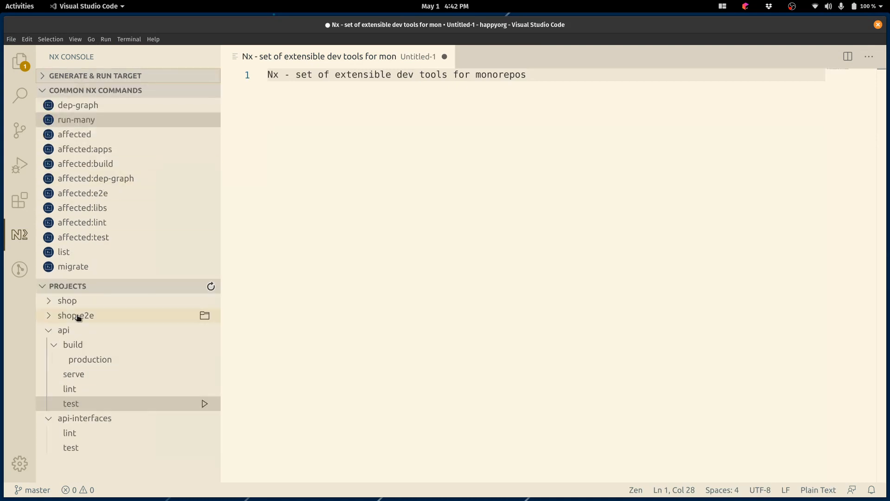
pyautogui.click(63, 330)
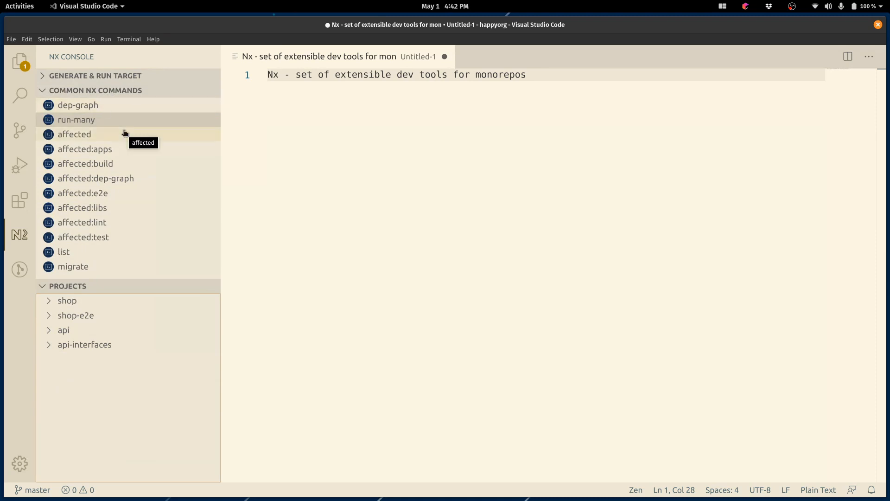
pyautogui.moveTo(64, 330)
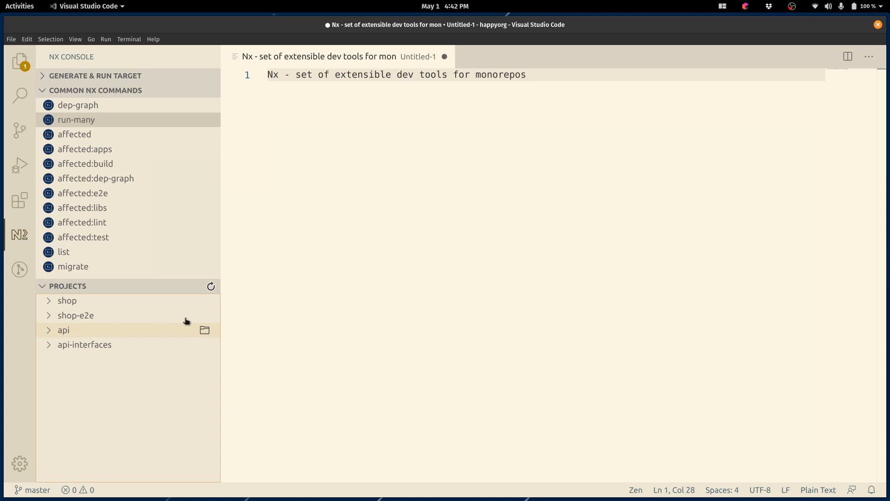
pyautogui.click(19, 61)
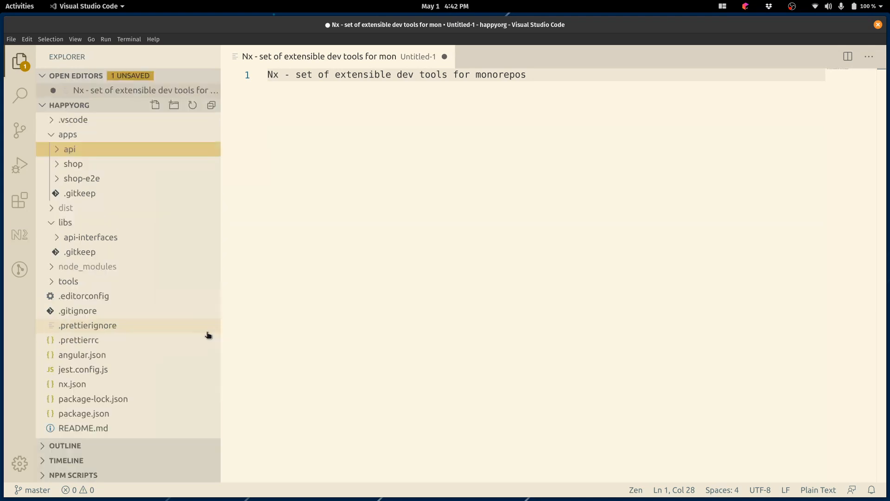
pyautogui.moveTo(108, 150)
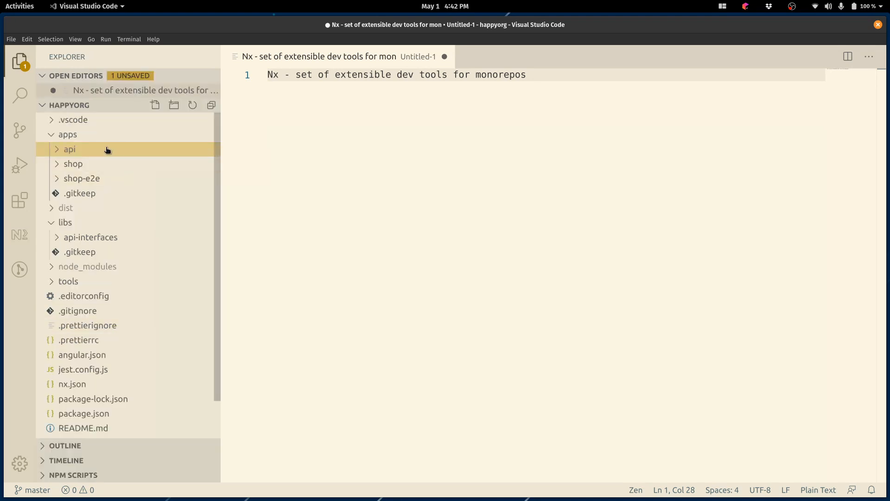
pyautogui.click(19, 235)
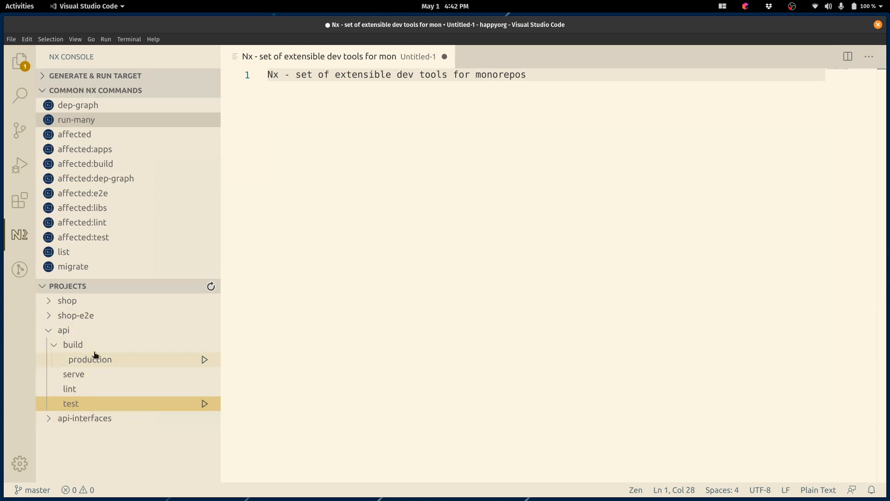
pyautogui.moveTo(88, 344)
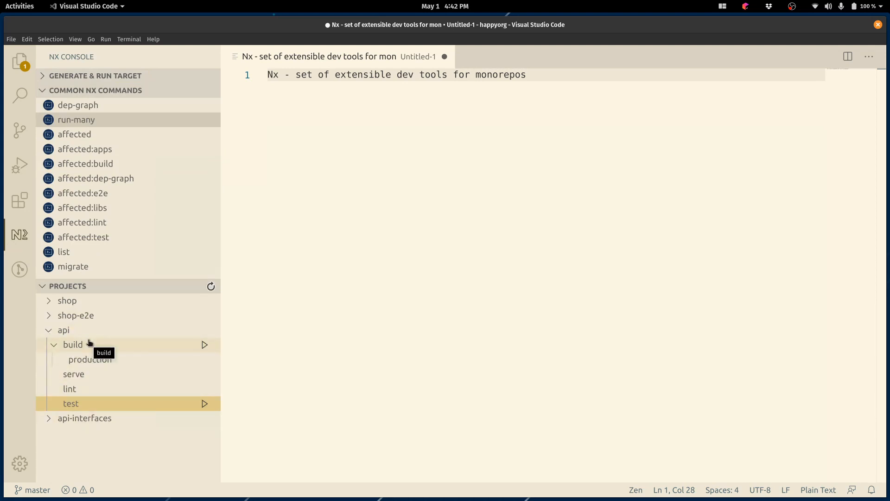
pyautogui.moveTo(70, 403)
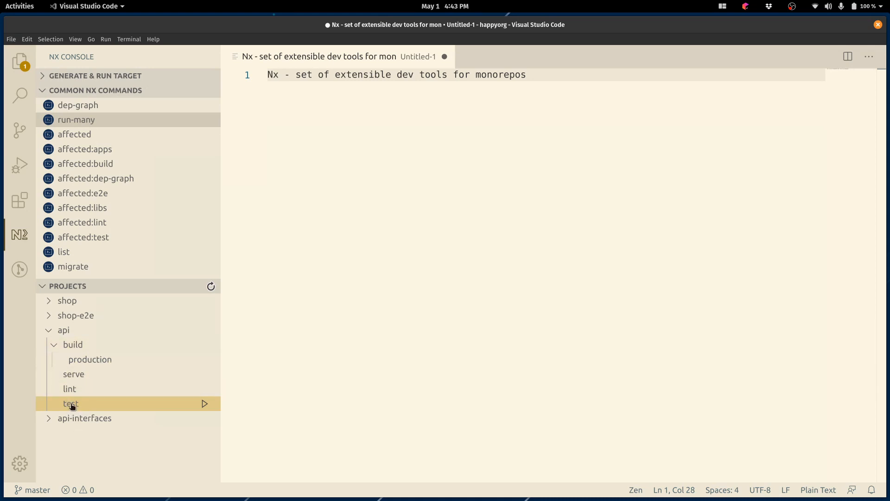
# Run the api test target so both suites pass, then hide the terminal output
pyautogui.click(70, 403)
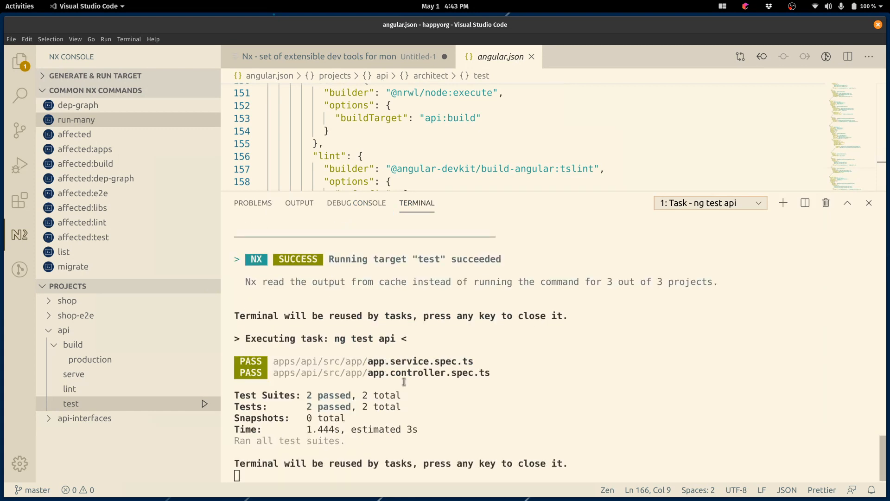
pyautogui.moveTo(606, 358)
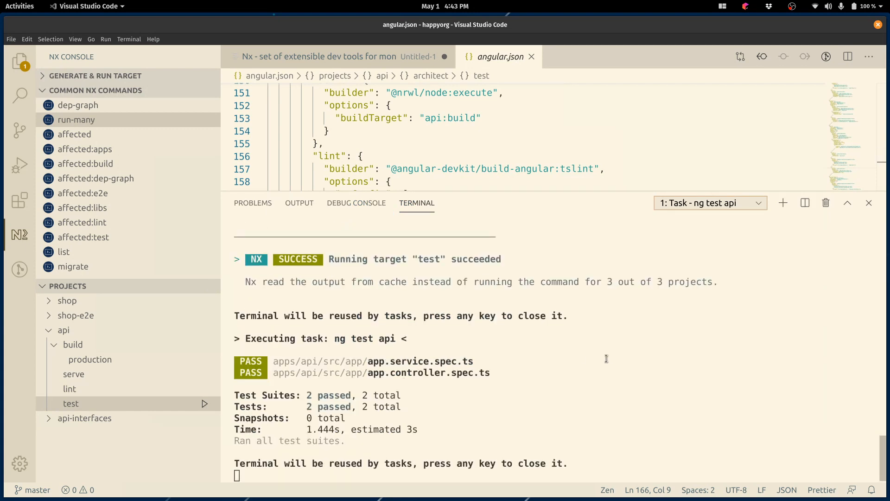
pyautogui.moveTo(868, 204)
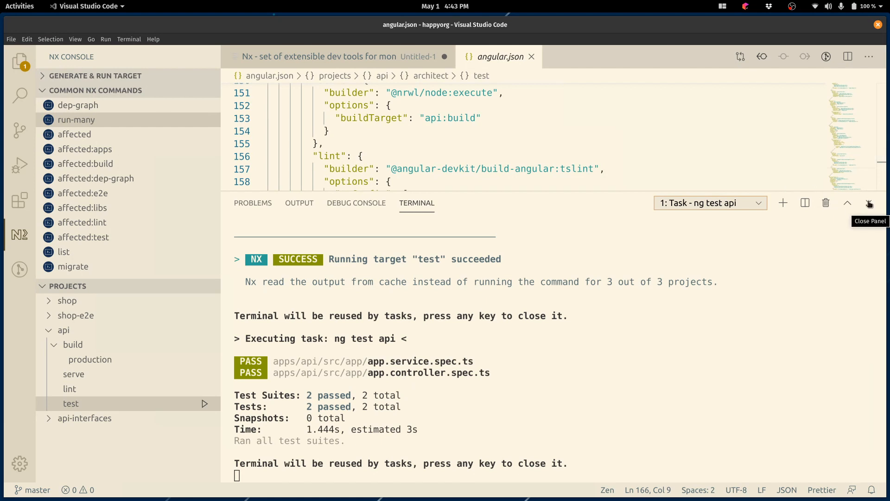
pyautogui.click(868, 203)
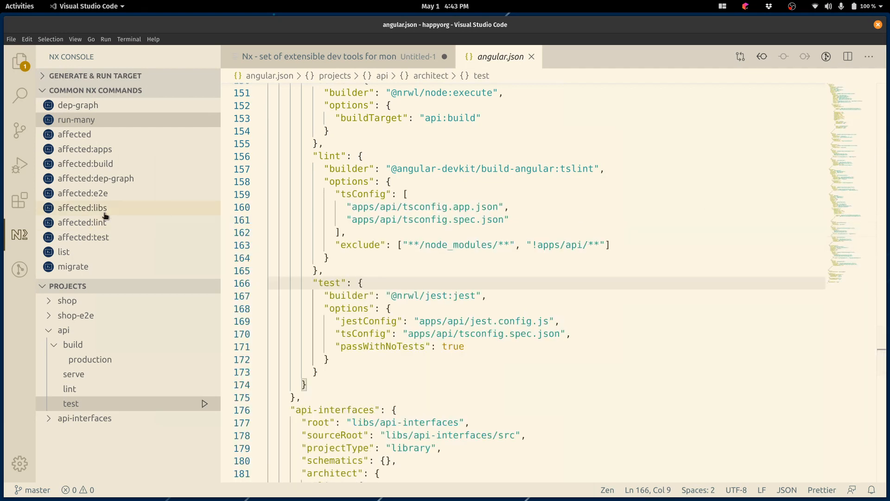
pyautogui.moveTo(96, 236)
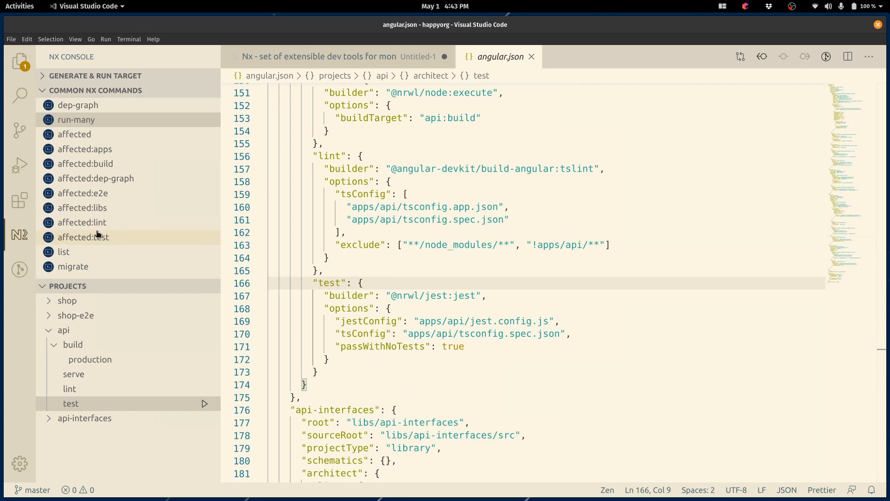
pyautogui.moveTo(93, 113)
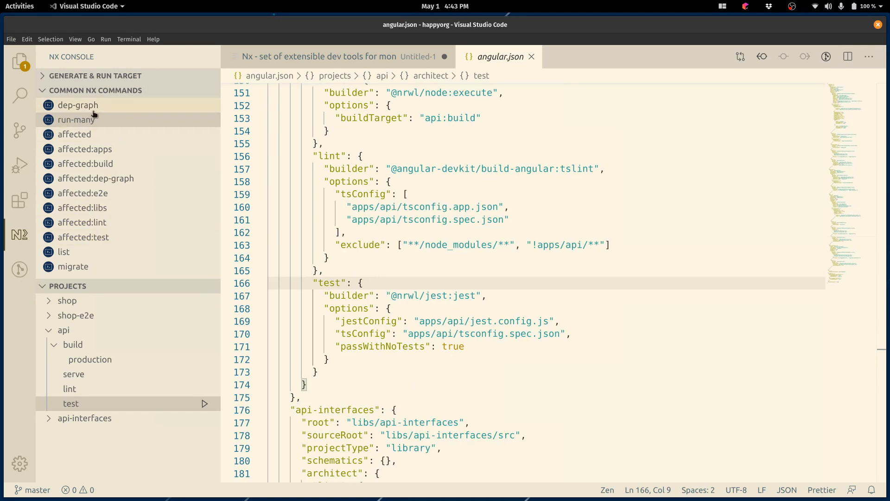
pyautogui.moveTo(77, 119)
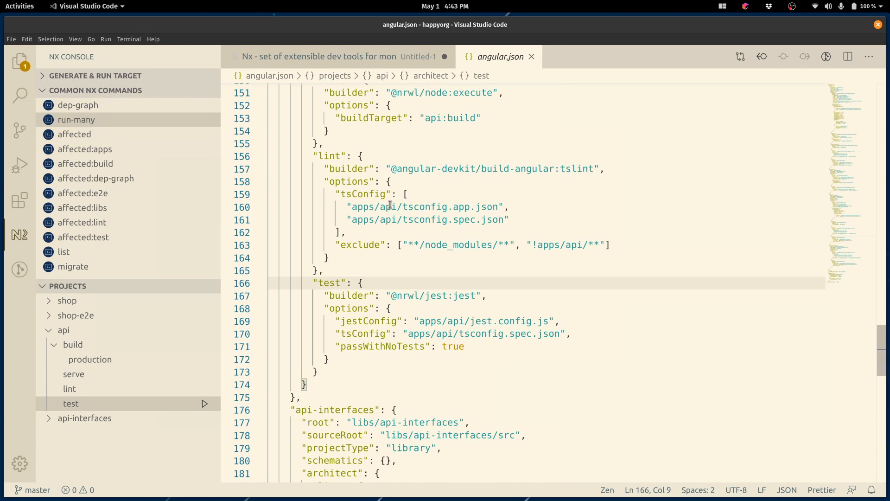
pyautogui.write('>nx run')
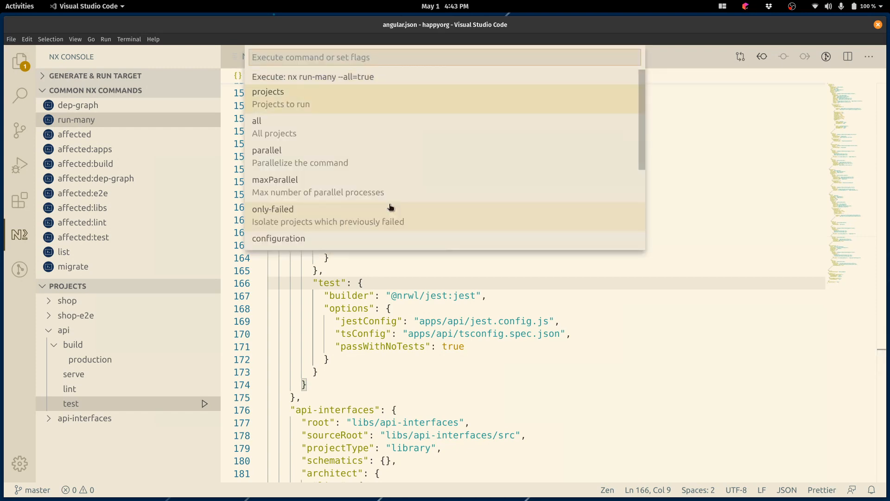
# Run the test target via run-many with --all=true and confirm all 3 projects pass
pyautogui.click(267, 150)
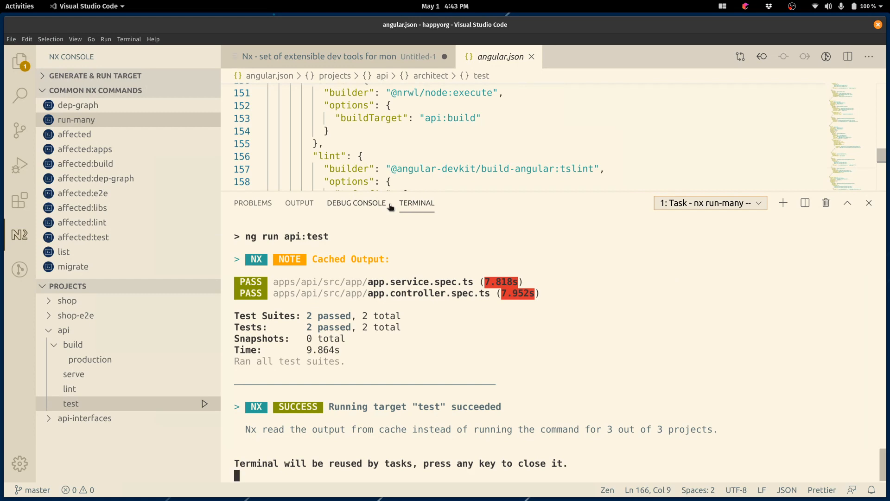
pyautogui.click(868, 204)
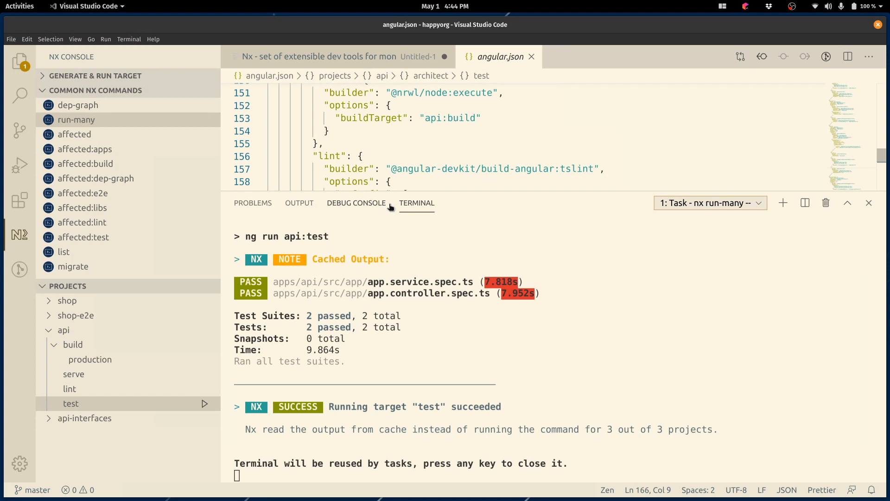
pyautogui.moveTo(343, 252)
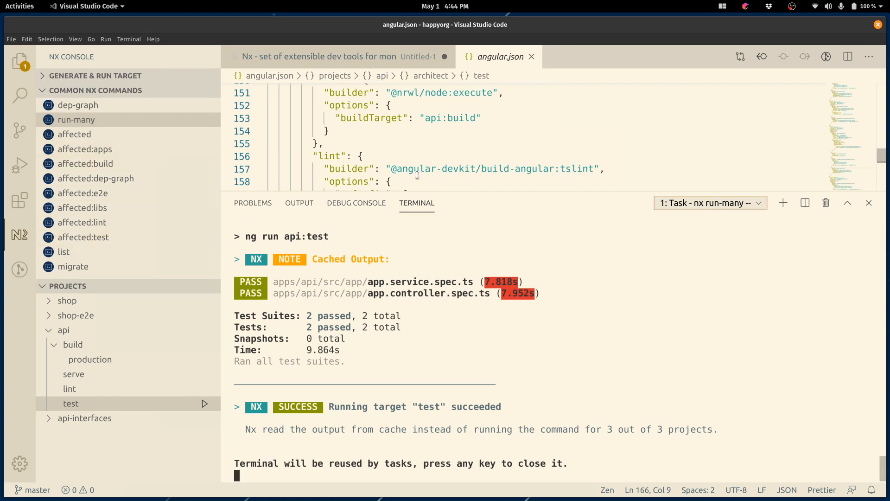
pyautogui.click(868, 203)
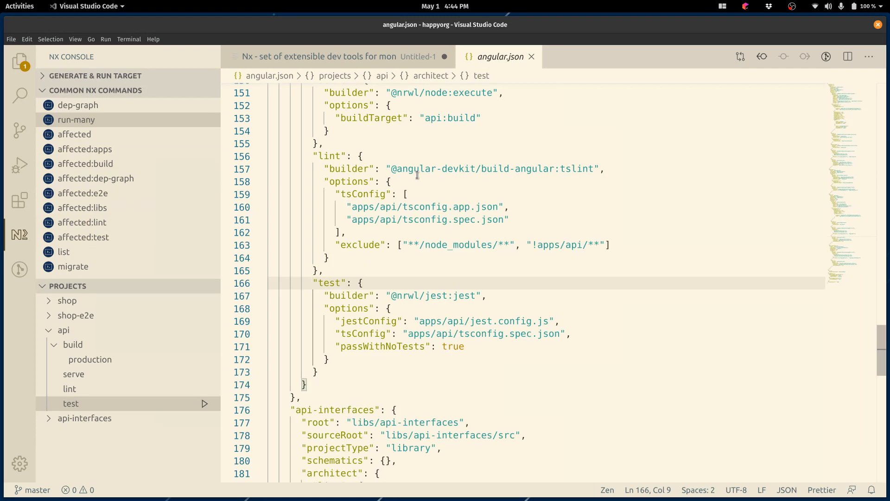